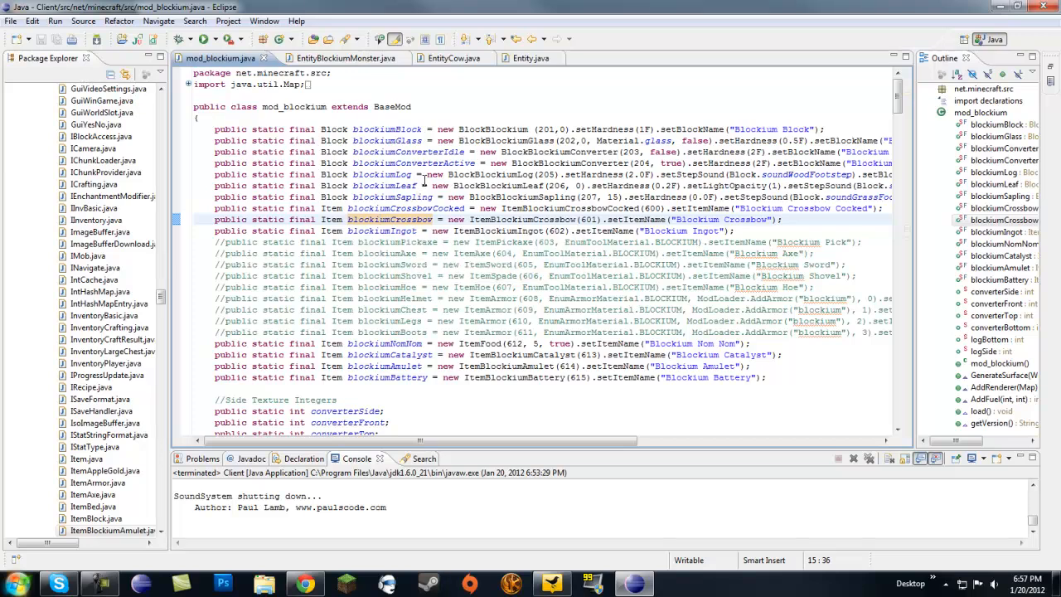
mouse_move(315, 110)
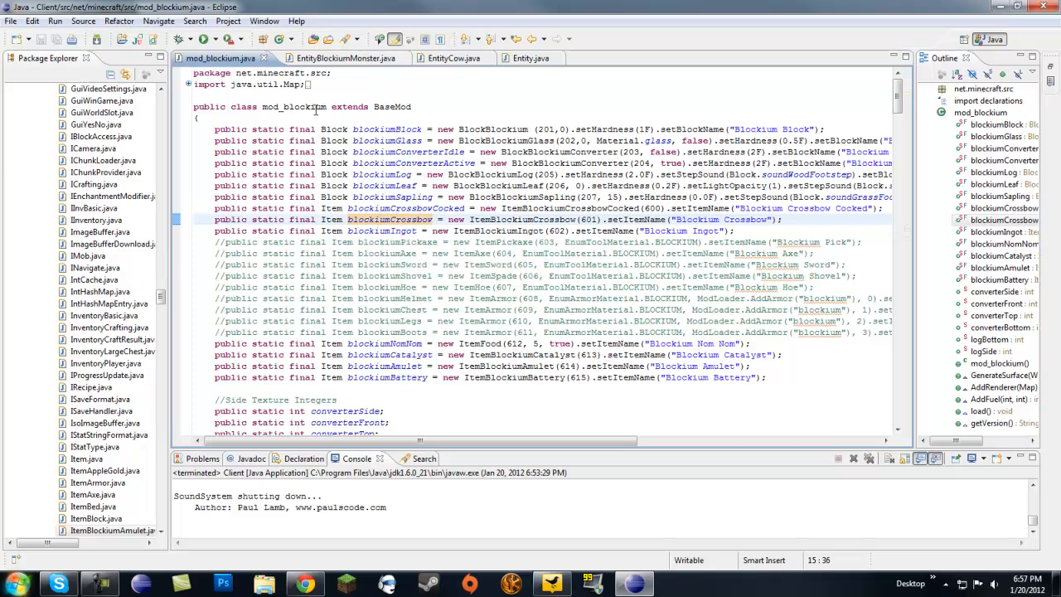
mouse_move(375, 120)
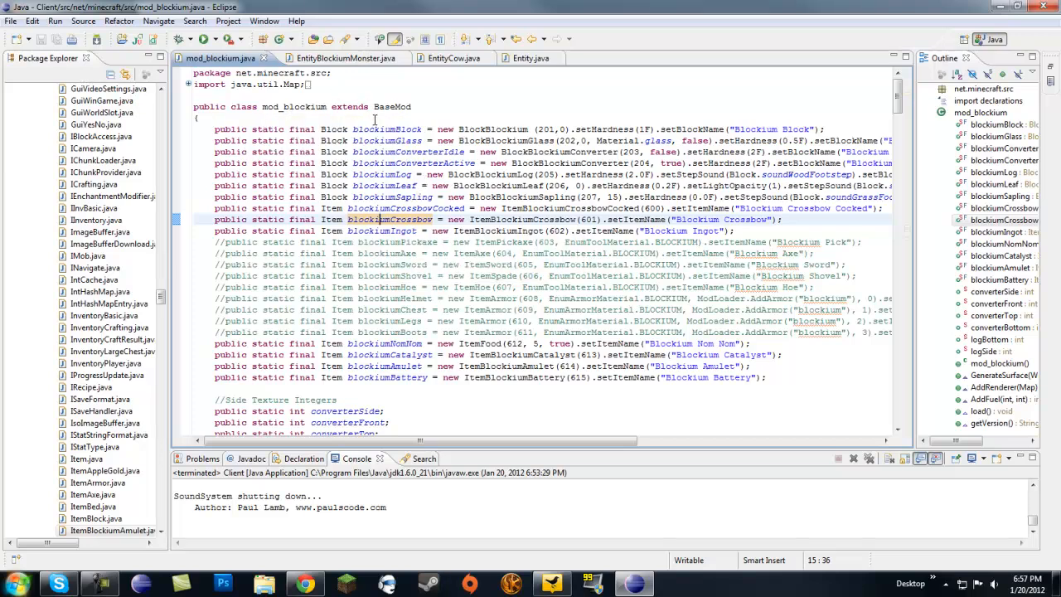
mouse_move(406, 153)
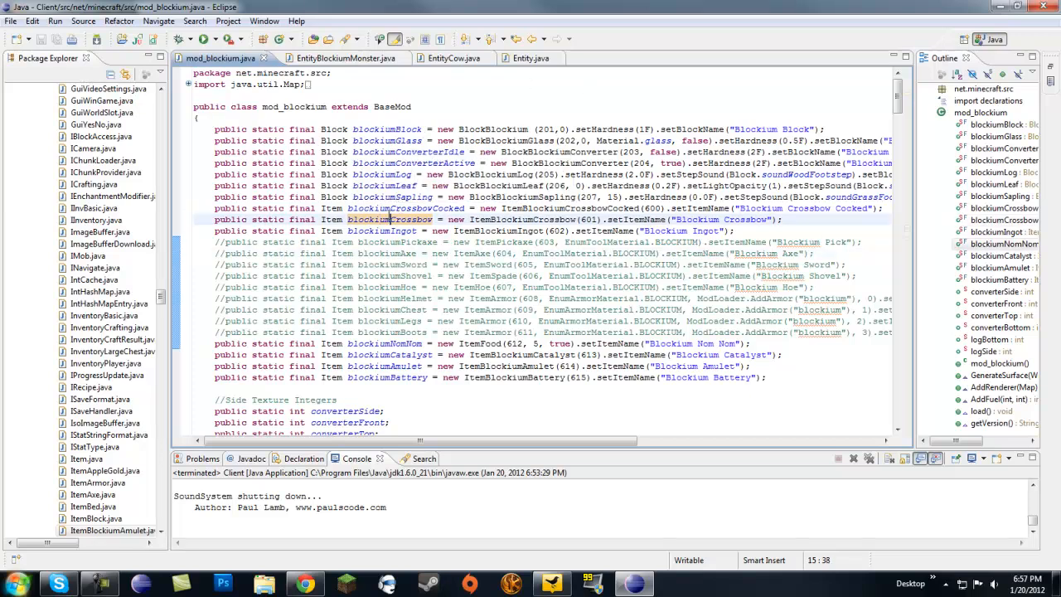
Step: Copy EntityCow's whole dropFewItems method (leather and beef drops) for reuse
click(289, 209)
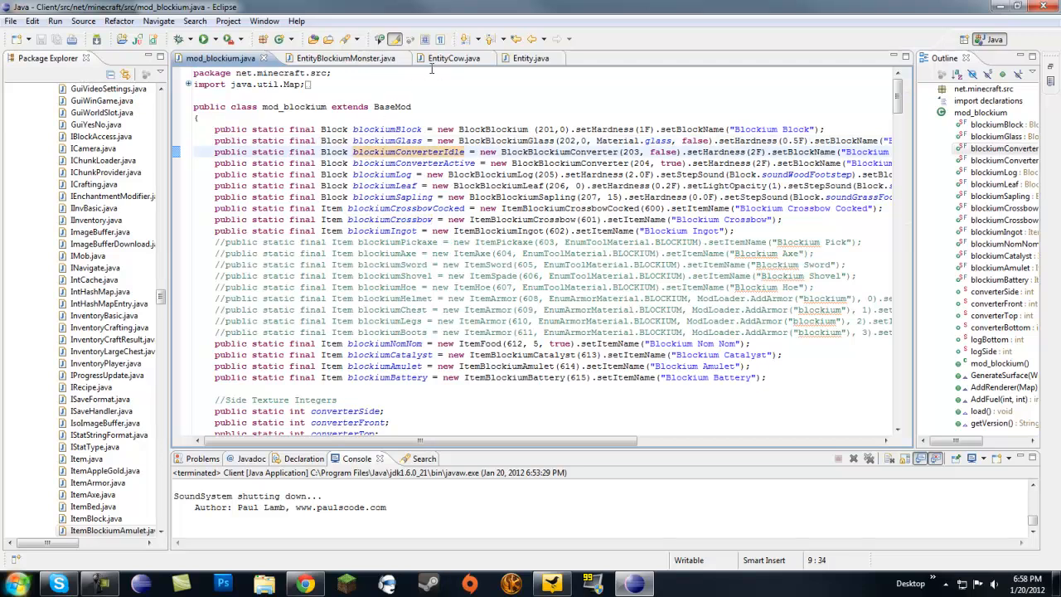
mouse_move(452, 63)
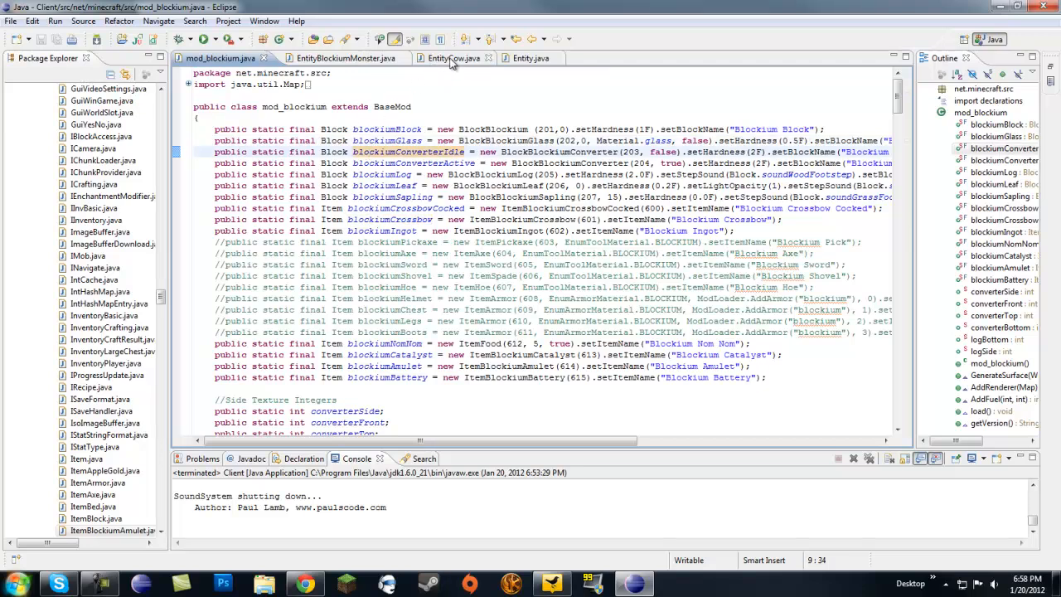
click(445, 58)
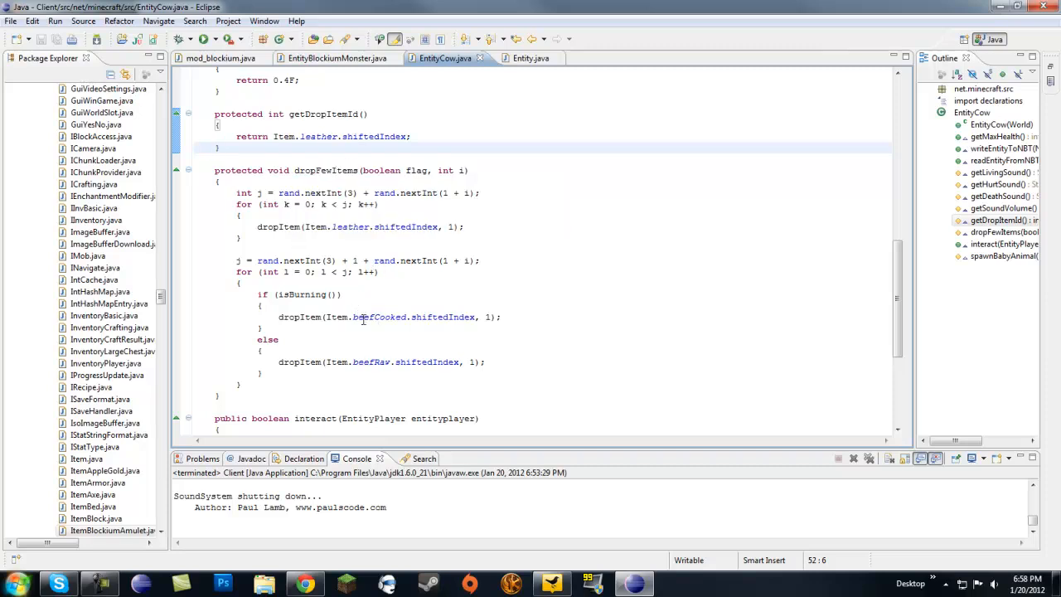
double_click(372, 362)
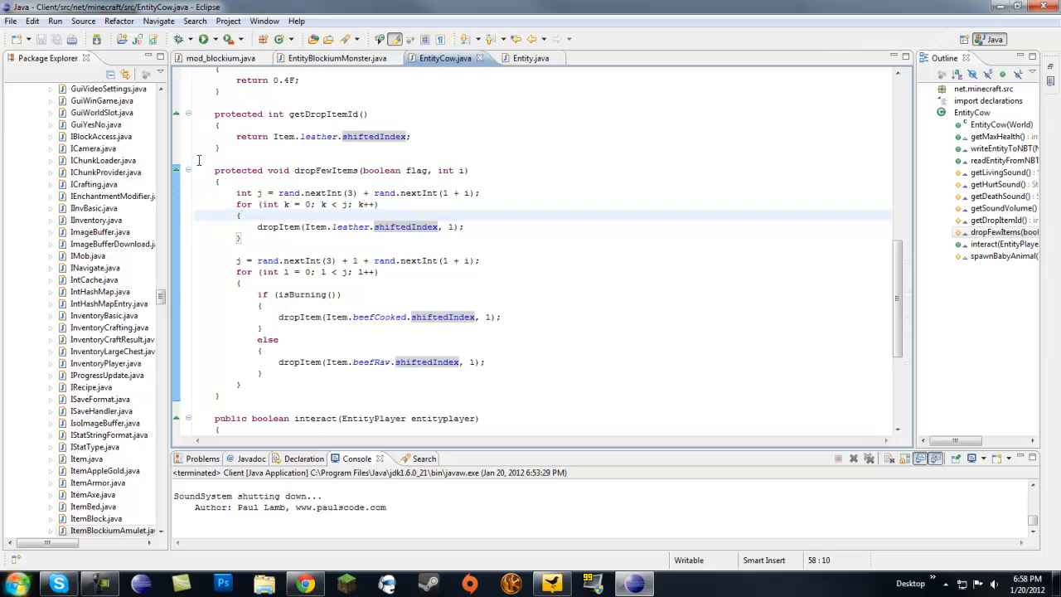
drag(216, 169, 257, 328)
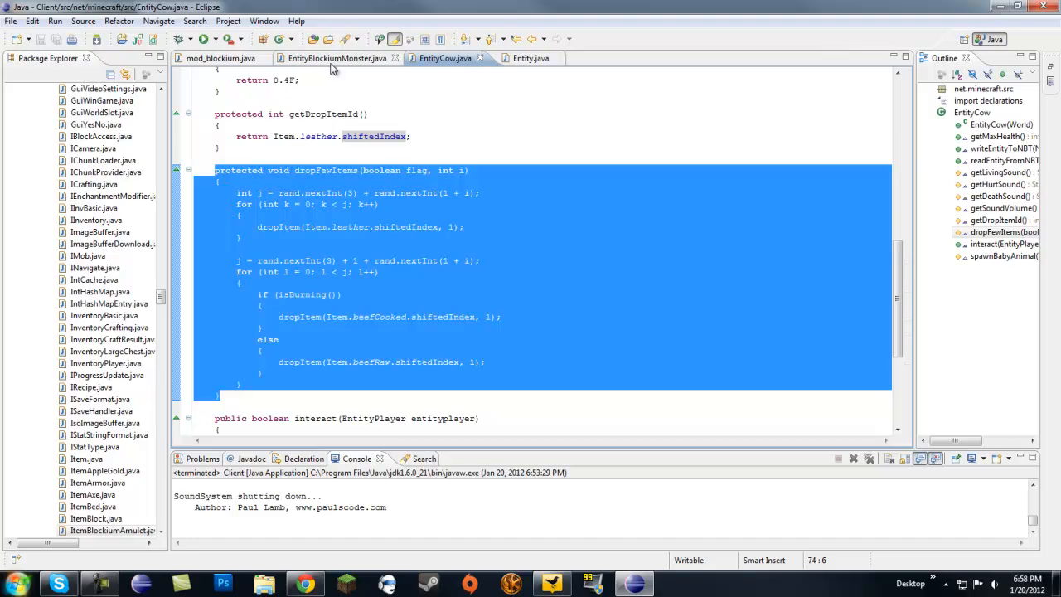
Step: Paste the copied dropFewItems into EntityBlockiumMonster.java and trim its second random-count loop
click(337, 58)
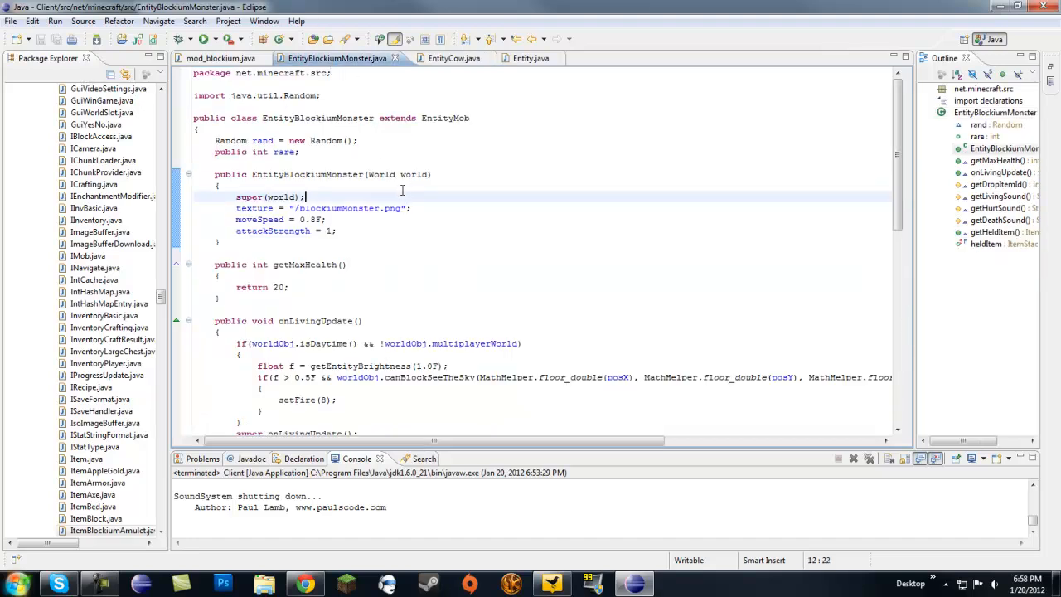
scroll(down, 3)
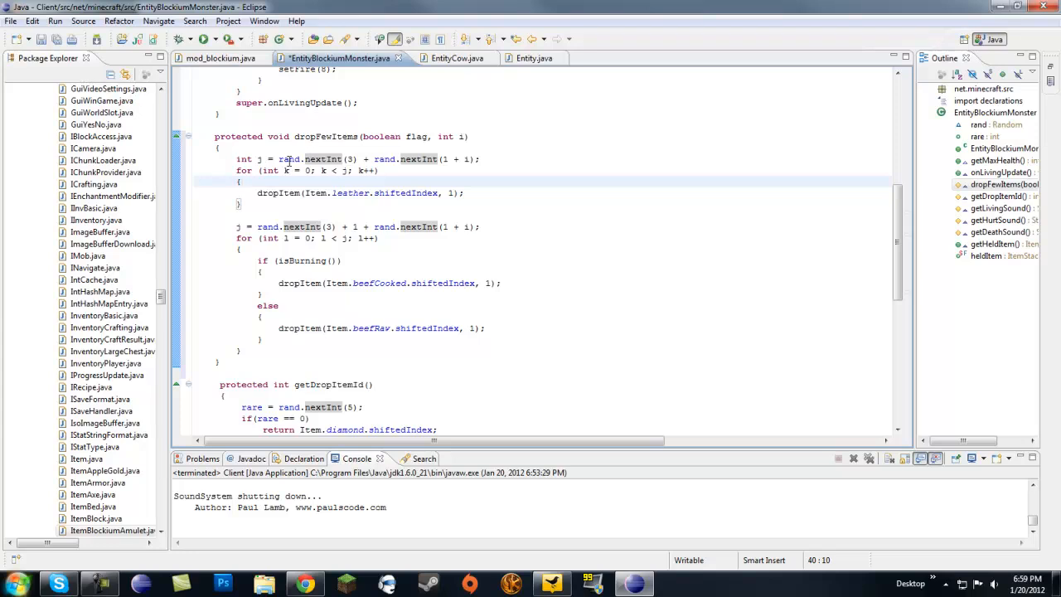
mouse_move(393, 159)
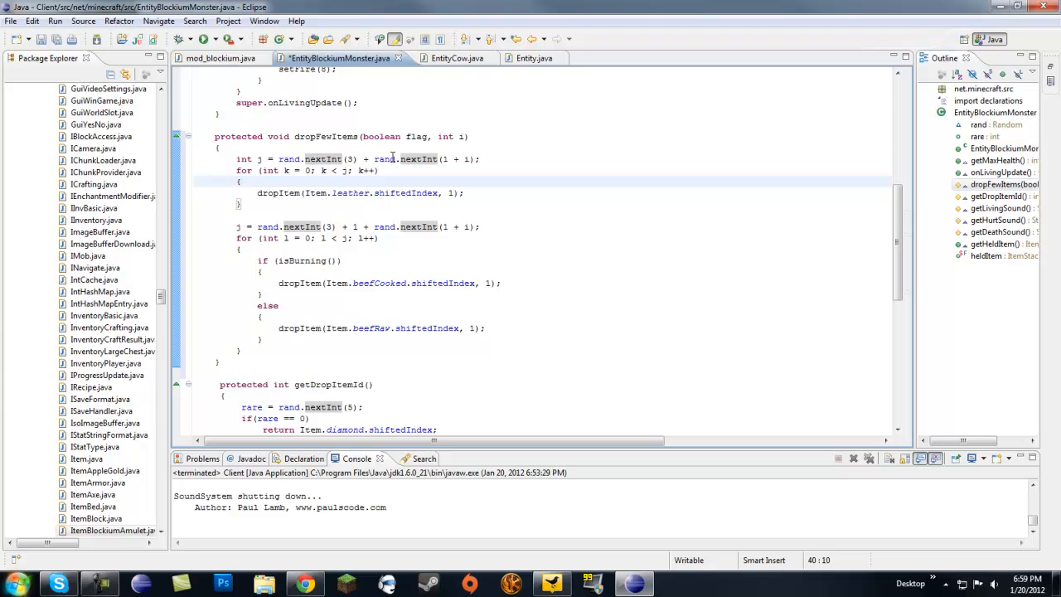
scroll(down, 3)
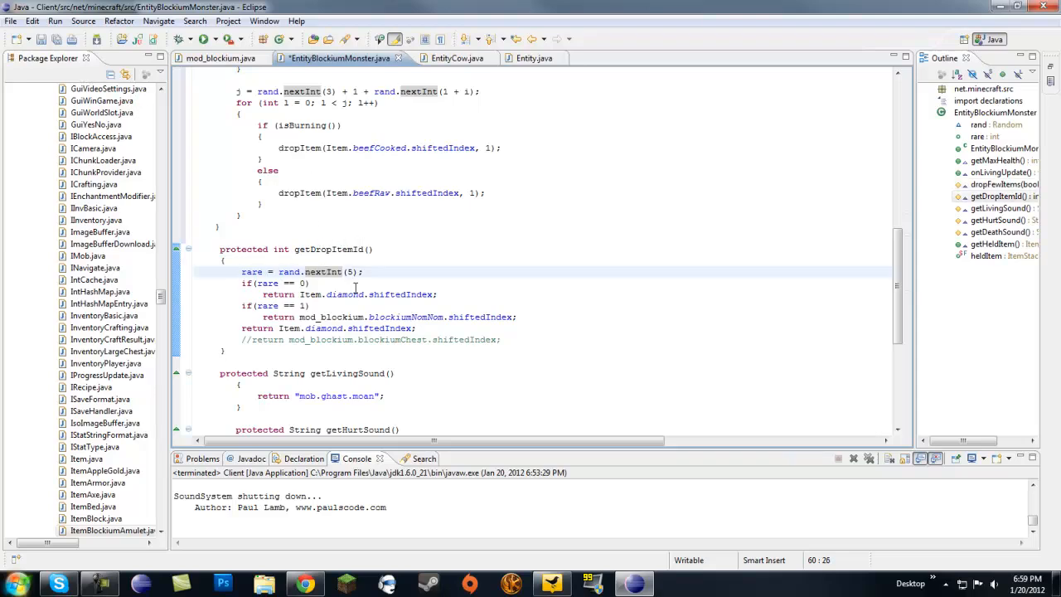
scroll(up, 3)
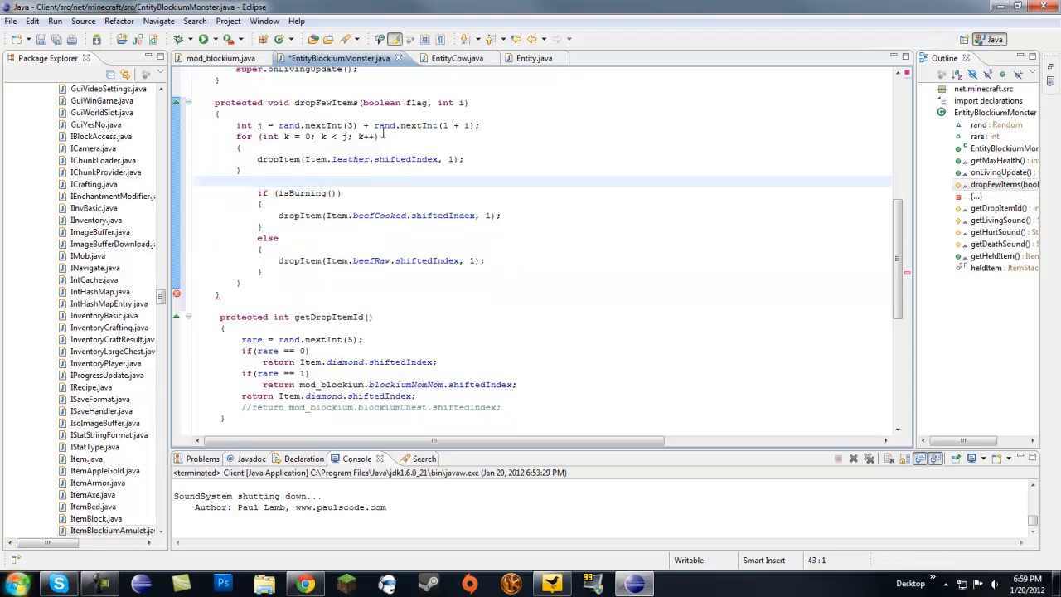
Step: Delete the first random-count loop lines and pull the isBurning check up under the drop
drag(236, 126, 378, 136)
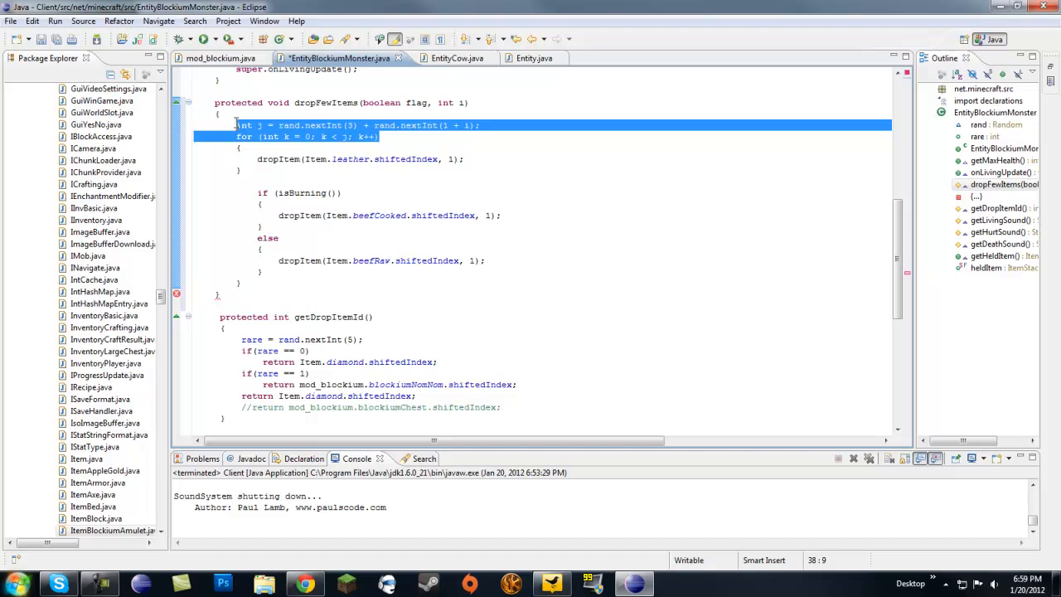
key(Delete)
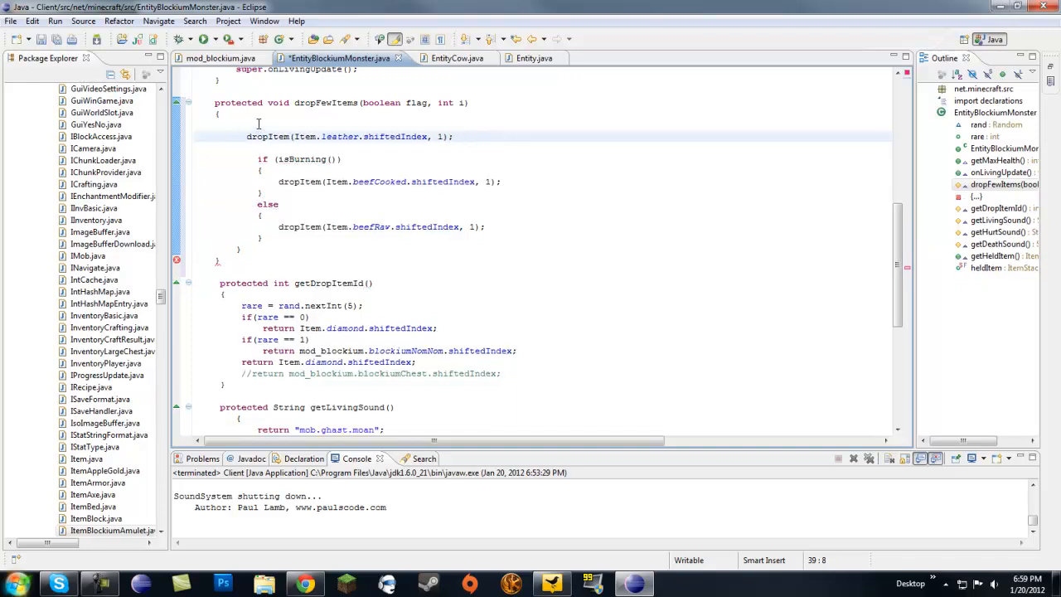
click(273, 159)
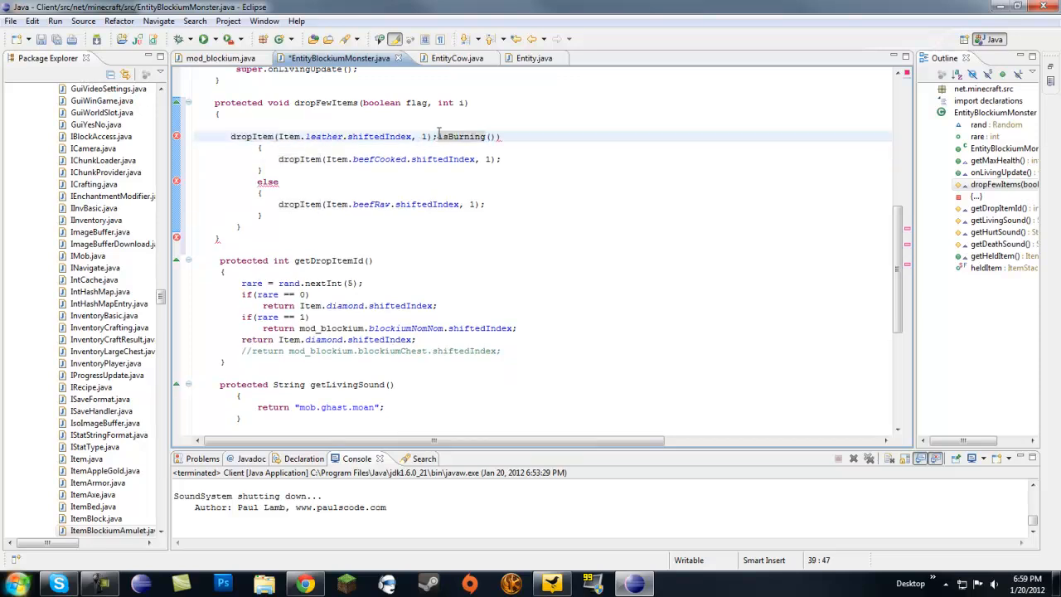
key(enter)
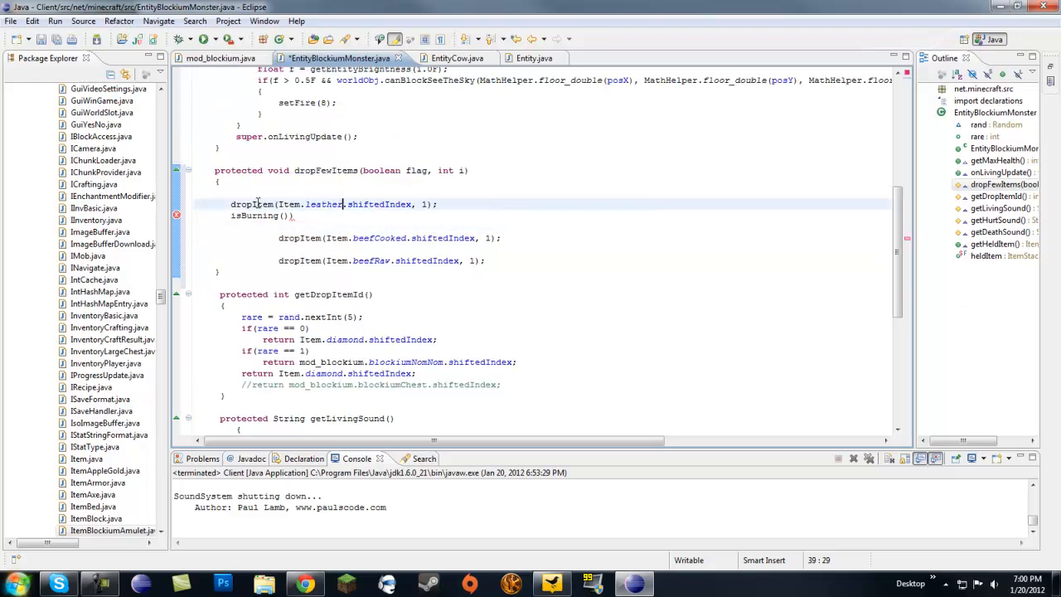
Step: Change the first drop from leather to a diamond
double_click(324, 204)
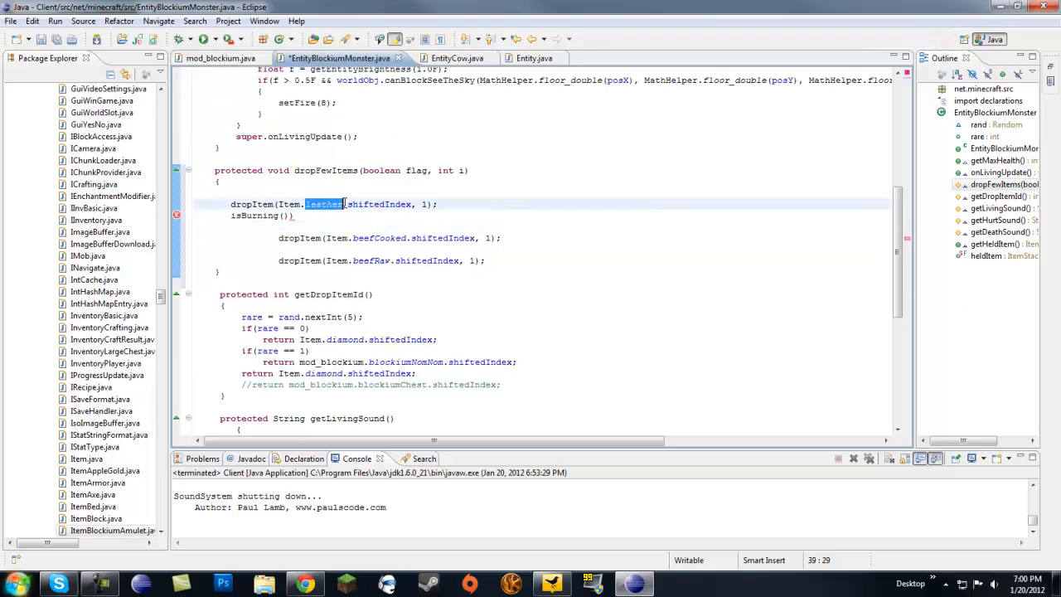
text(diamond)
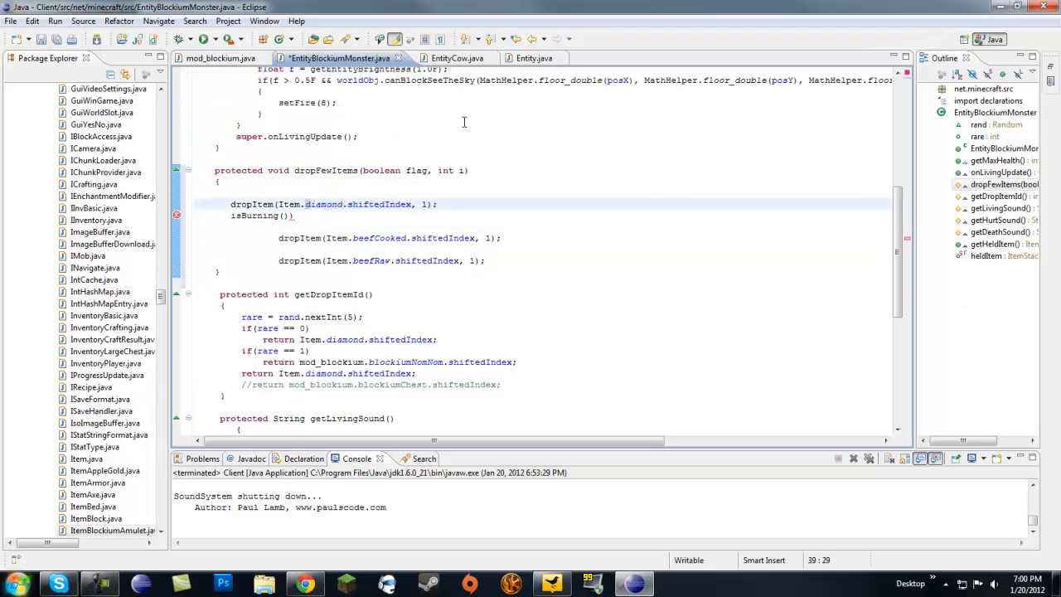
click(295, 215)
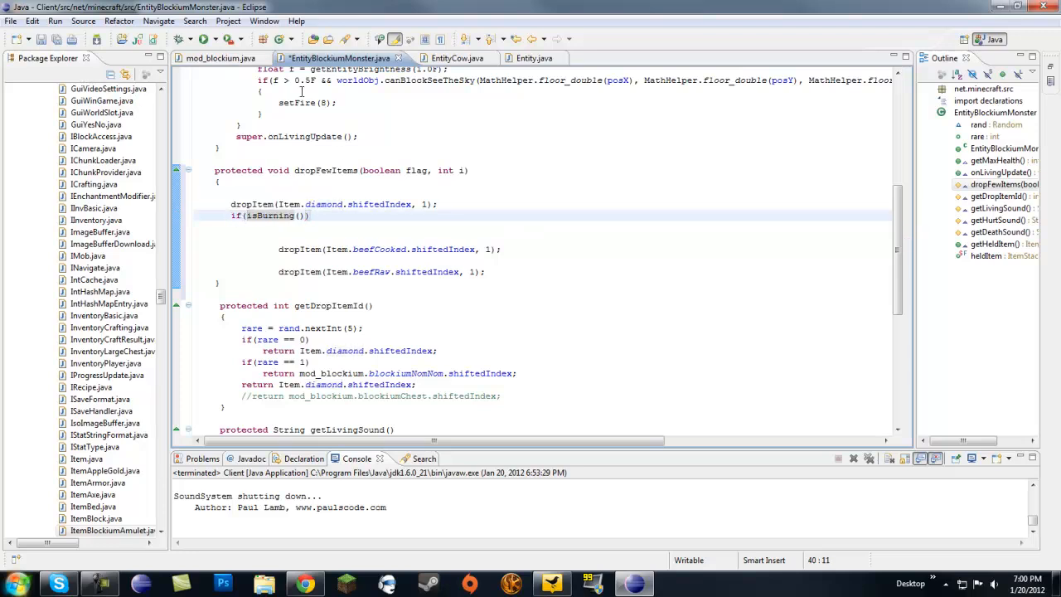
Step: Under the isBurning check, add dropItem(Item.diamond.shiftedIndex, 5);
key(Return)
text({)
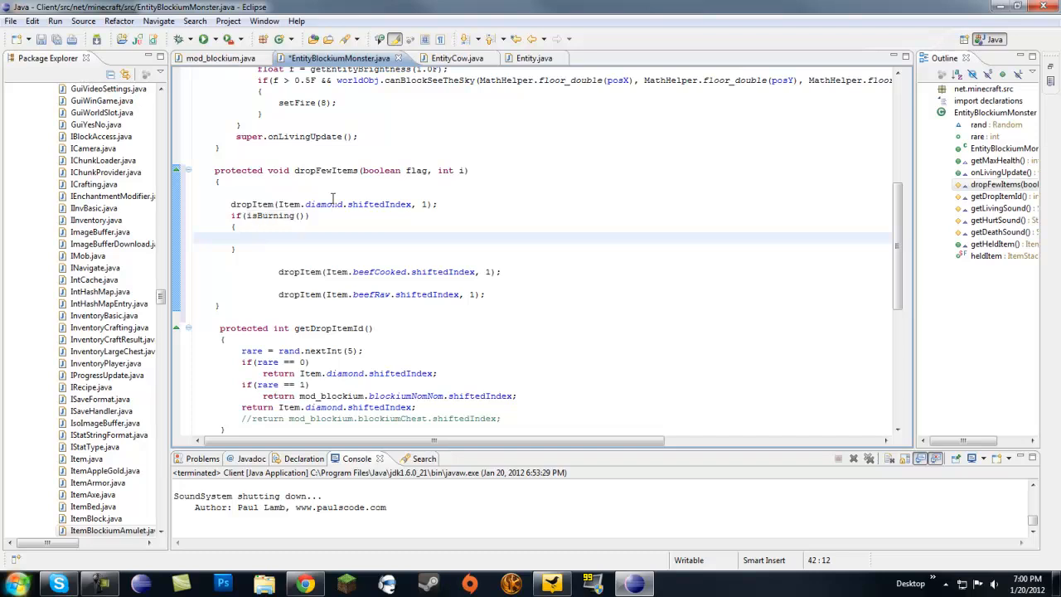
text(dropItem(i))
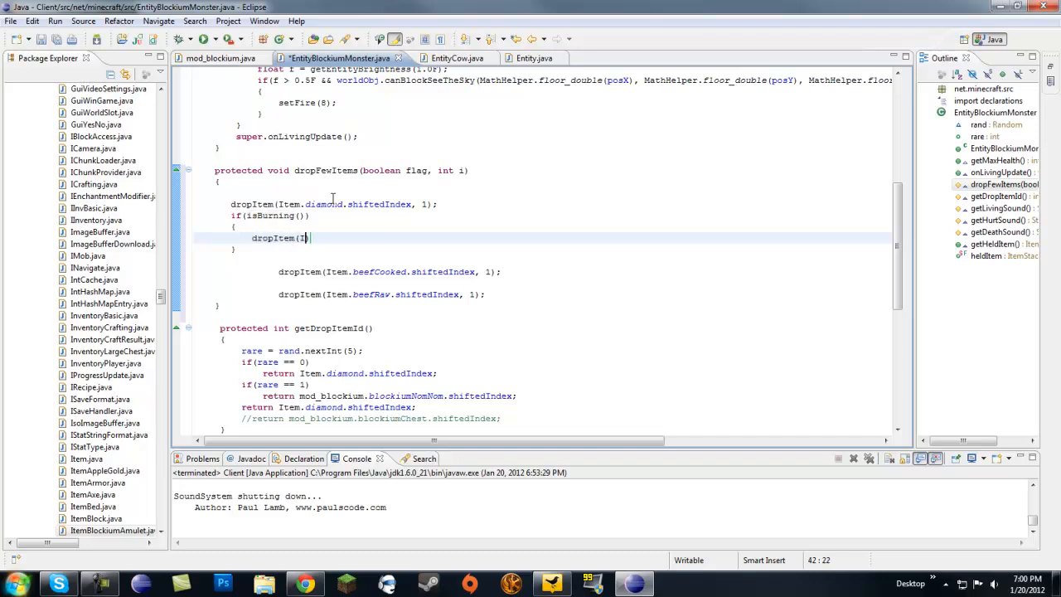
text(tem.diamond)
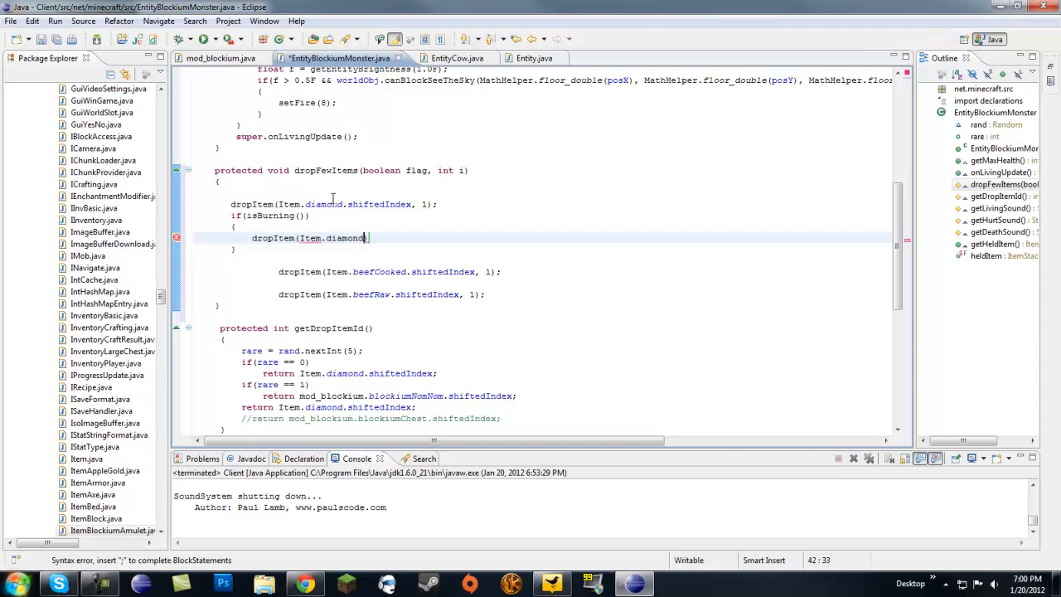
text(.shiftedIndex)
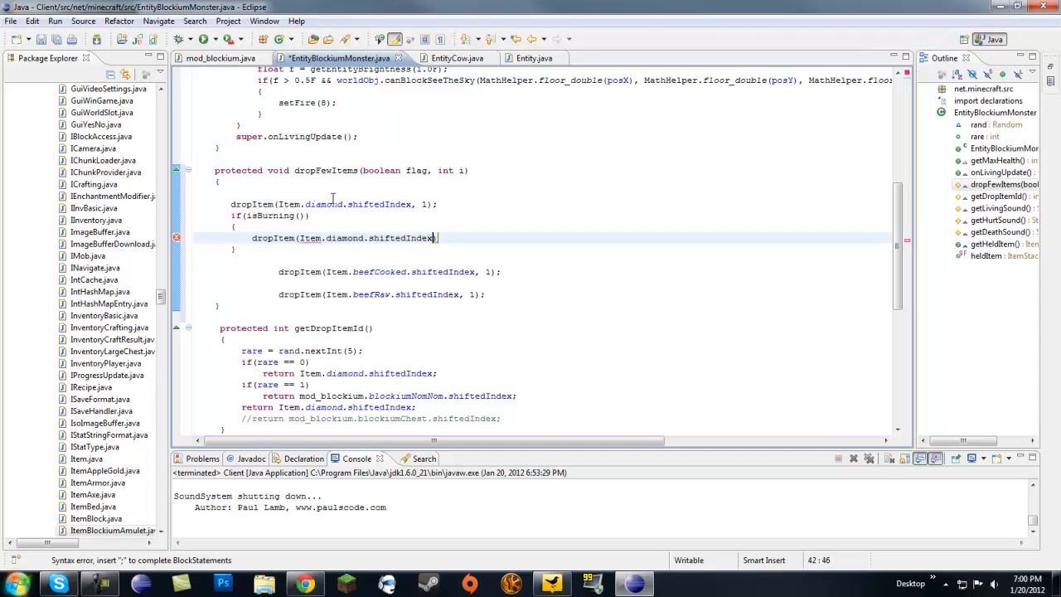
text(, 1)
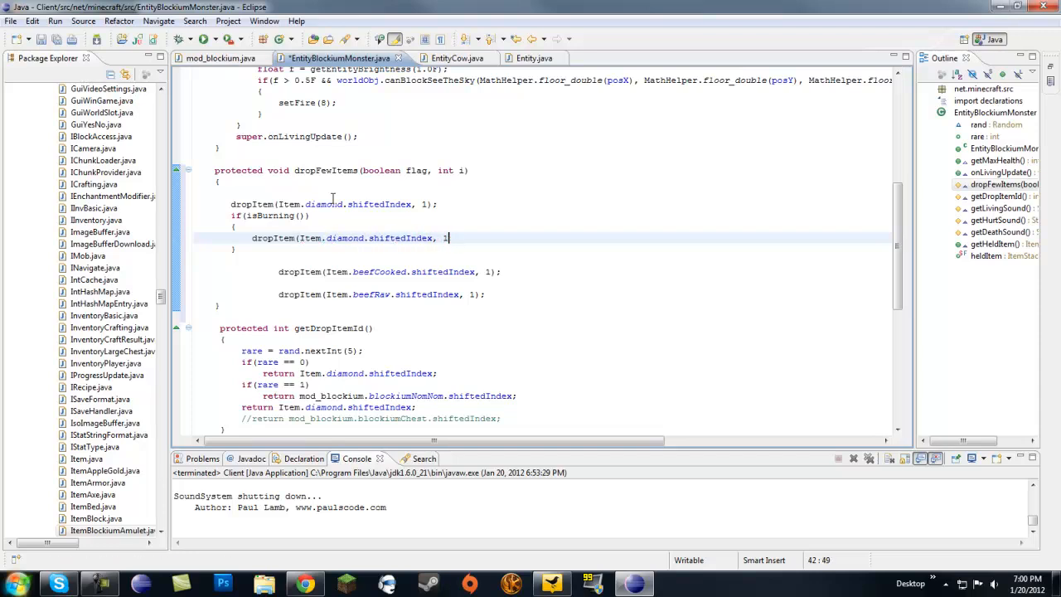
text(2;)
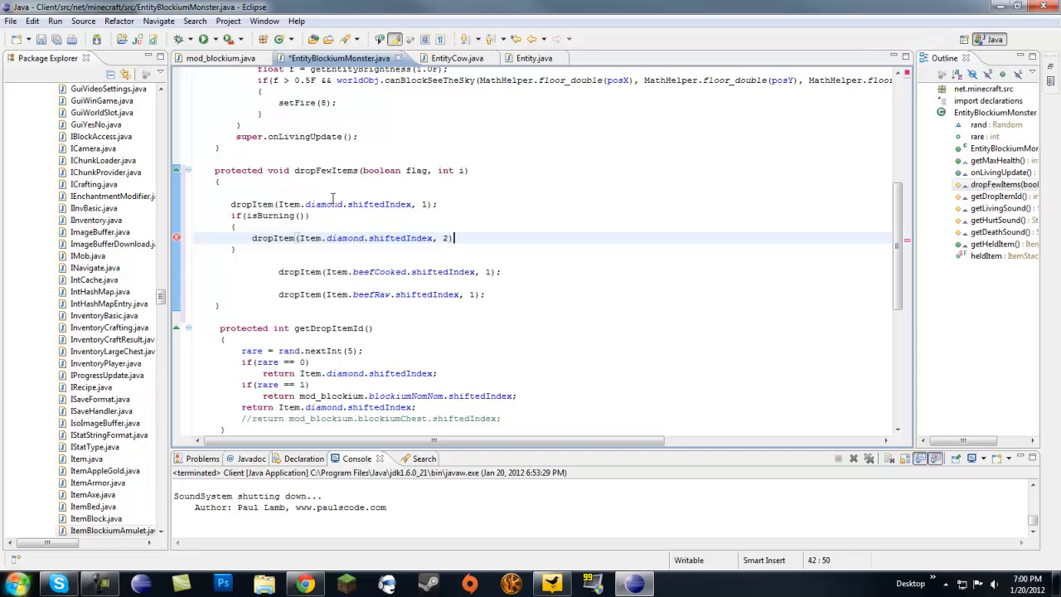
text(5)
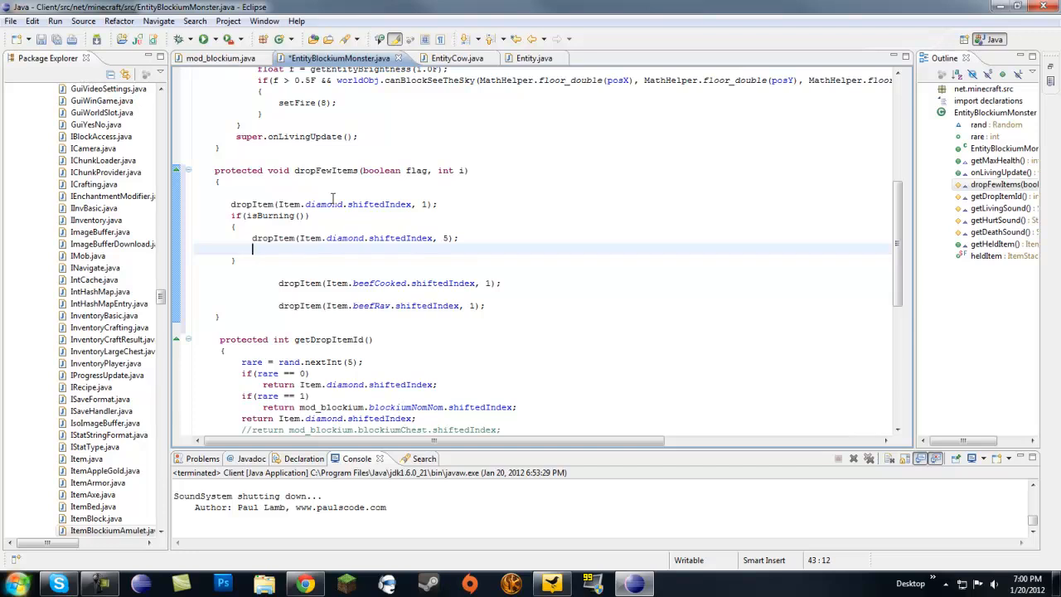
Step: Add dropItem(mod_blockium.blockiumAmulet.shiftedIndex, 1); to the burning block
text(dropIO)
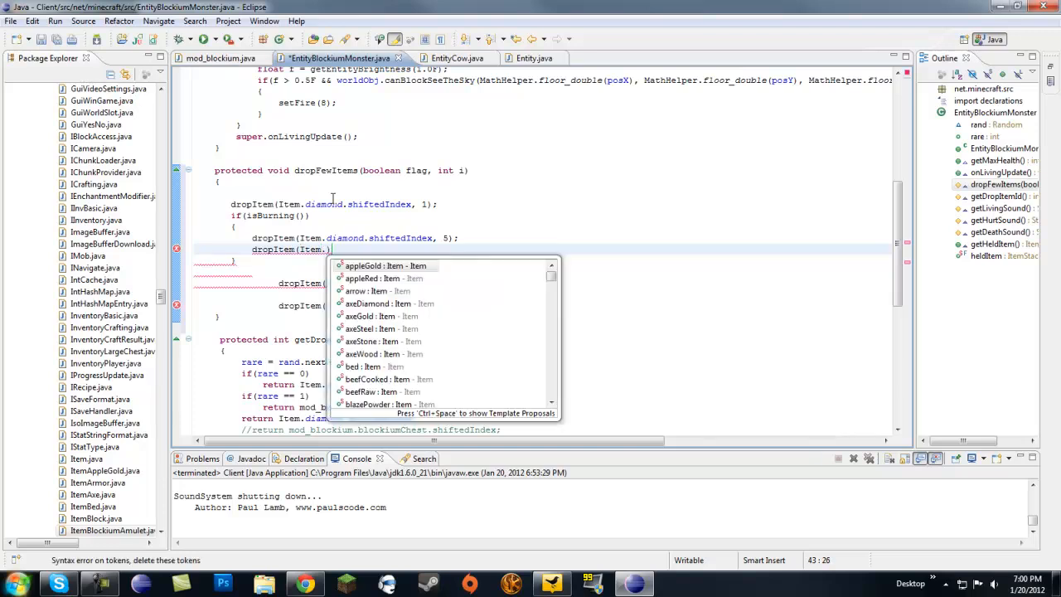
text(It)
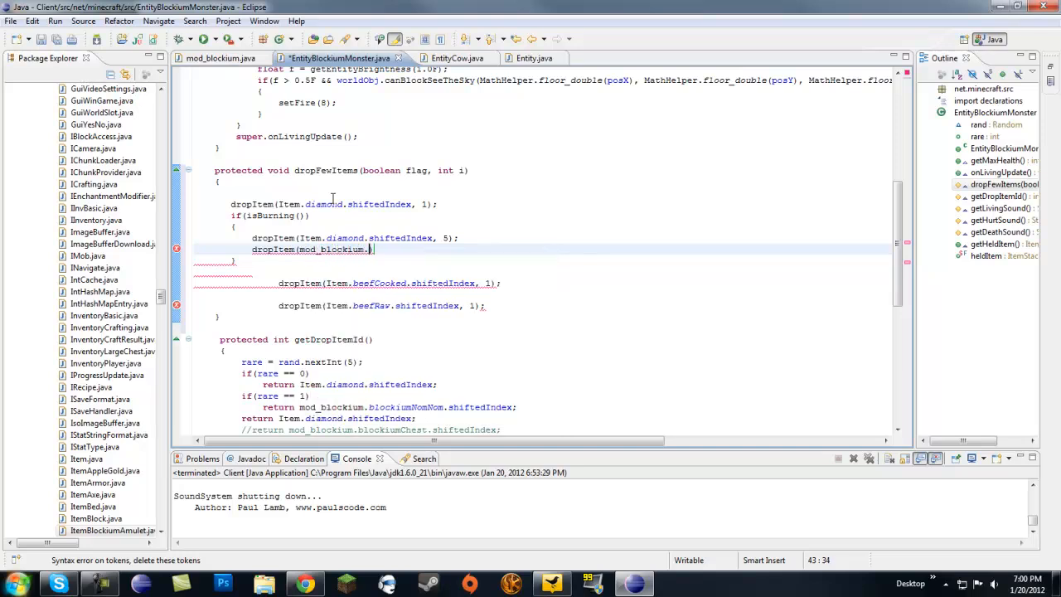
text(blockiumAmulet.shiftedIndex);)
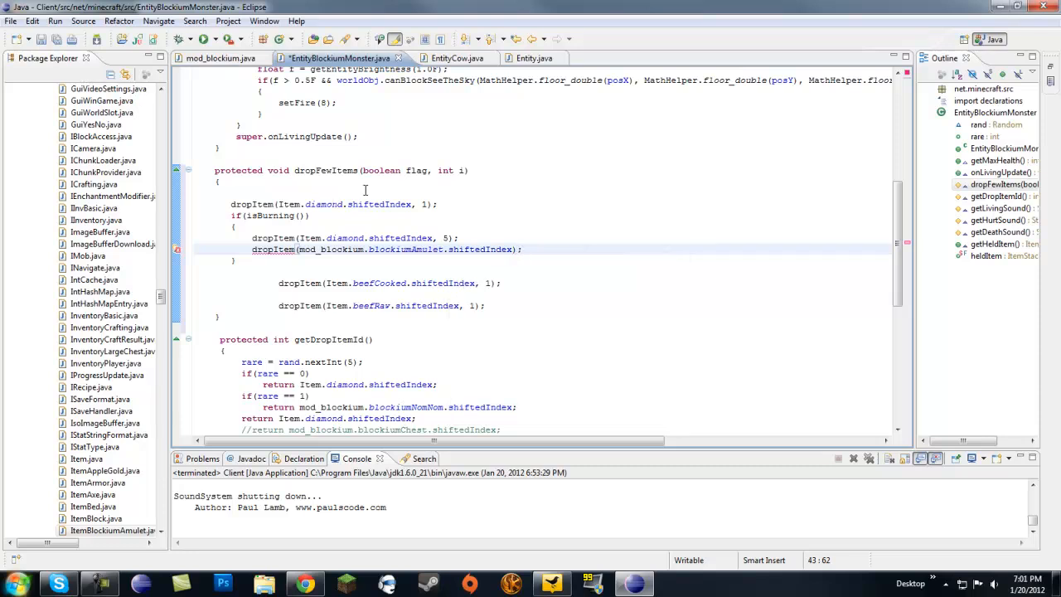
text(, 1))
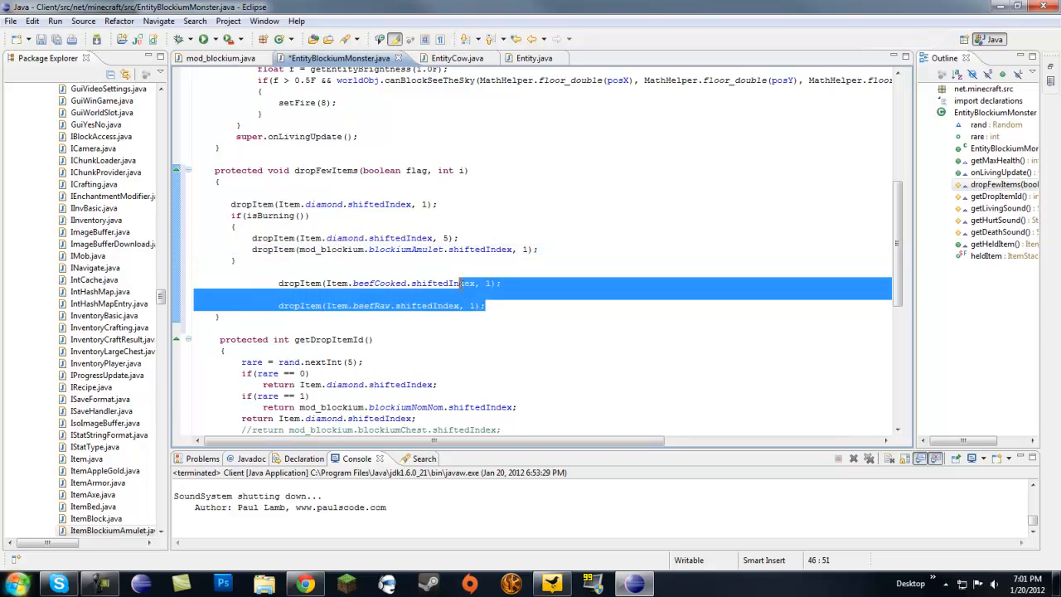
Step: Delete the cooked and raw beef drop lines and start a new dropItem(Item. line
key(Delete)
text(dropI)
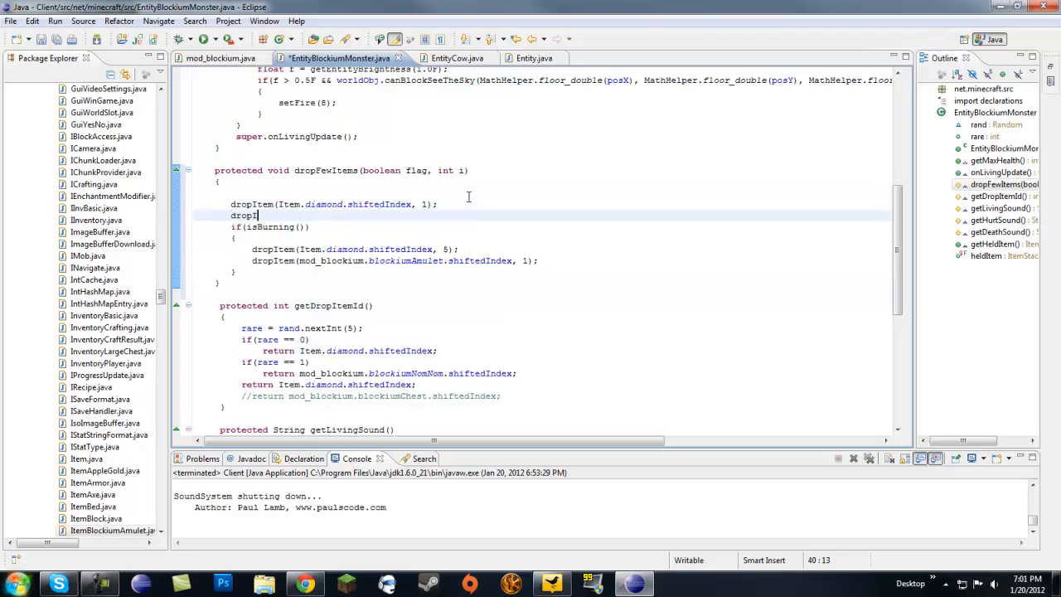
text(tem(It)
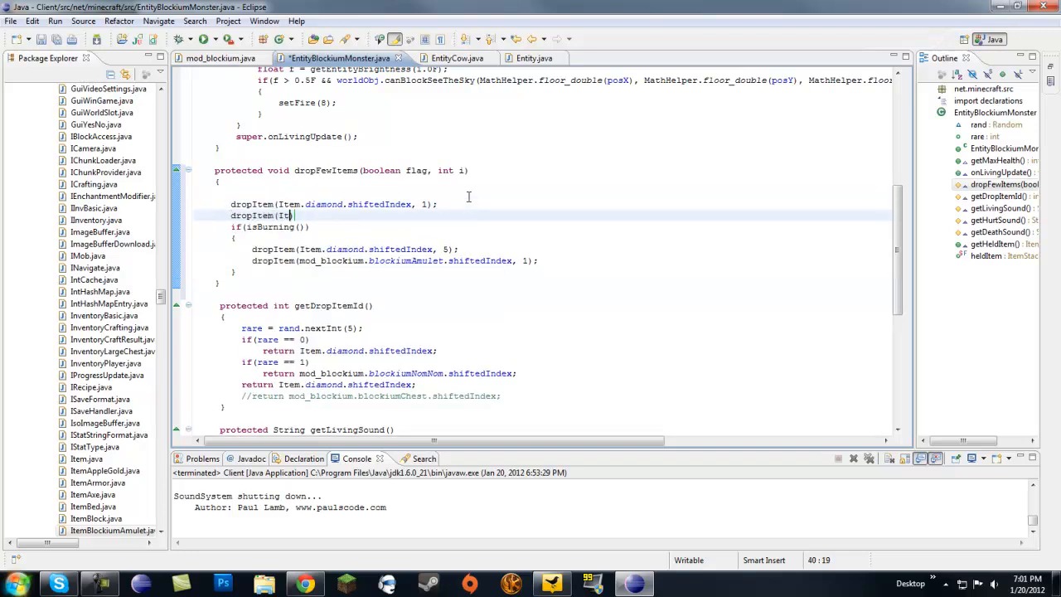
text(Item.)
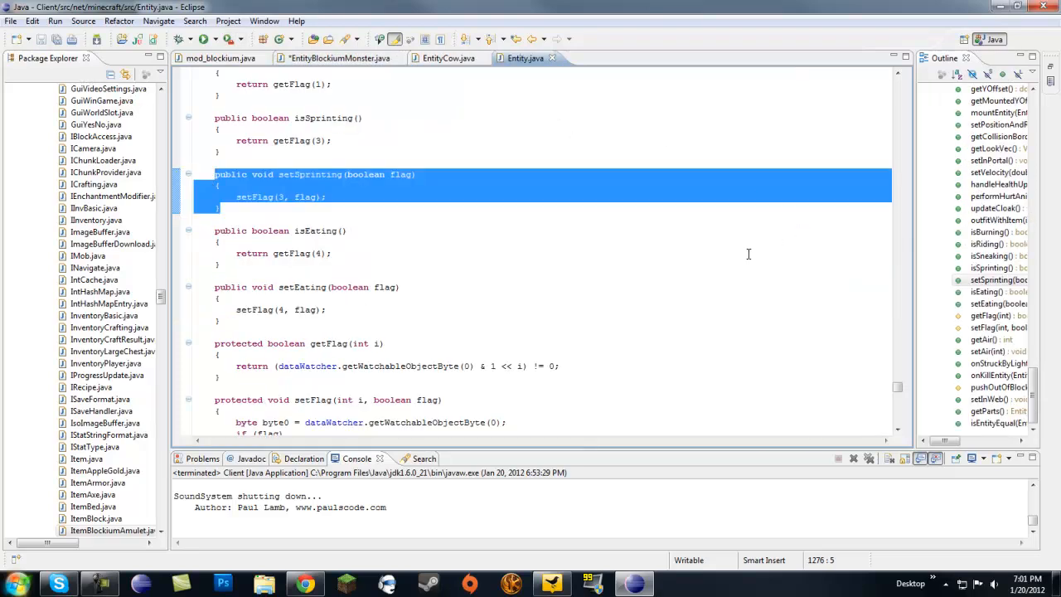
Step: Browse Entity.java's Outline and jump to the isWet and isInWater methods
click(987, 292)
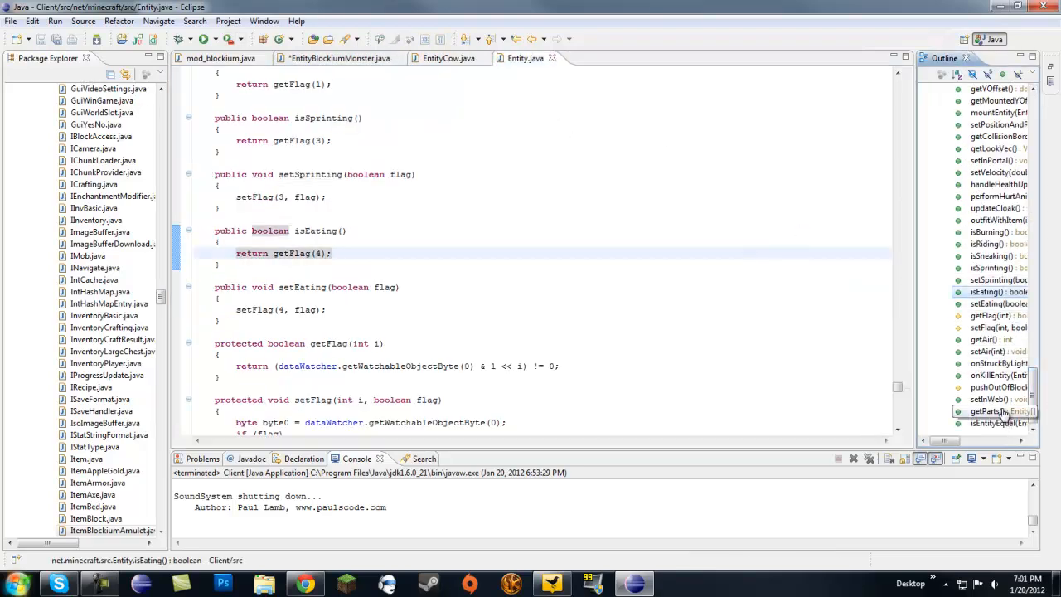
scroll(up, 3)
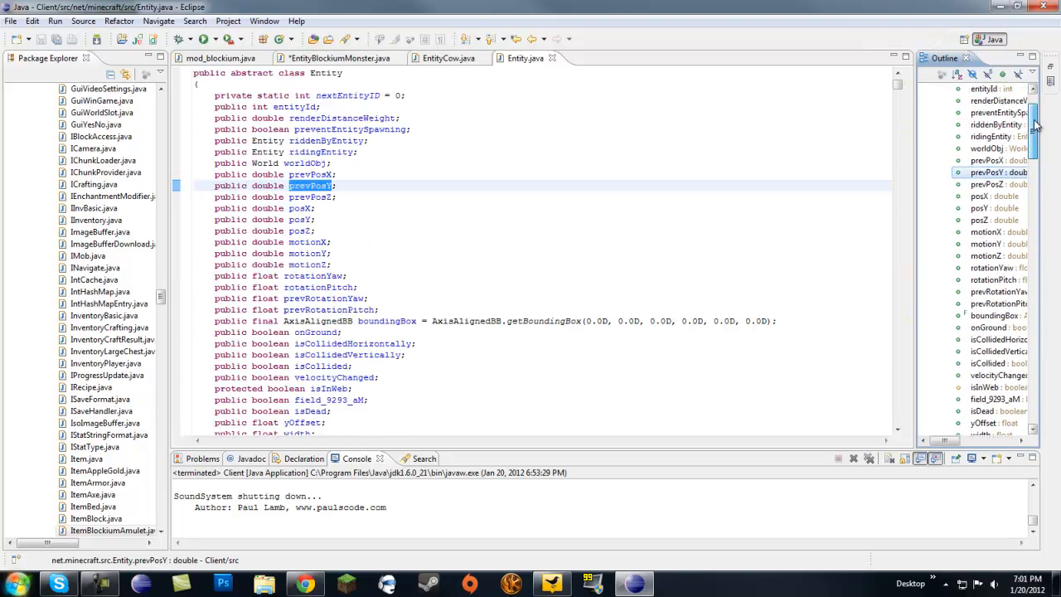
scroll(down, 3)
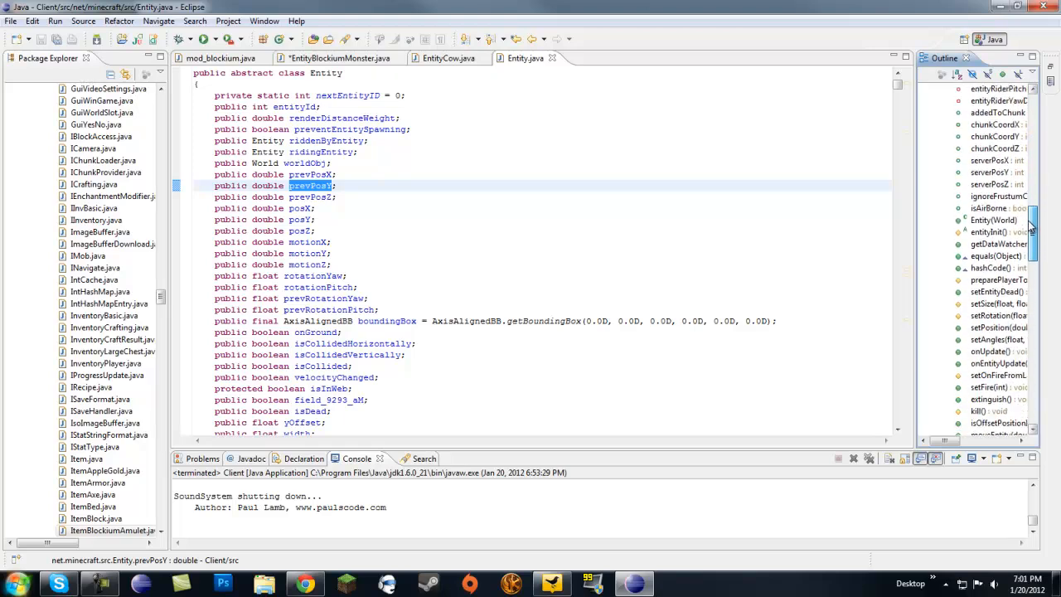
scroll(down, 3)
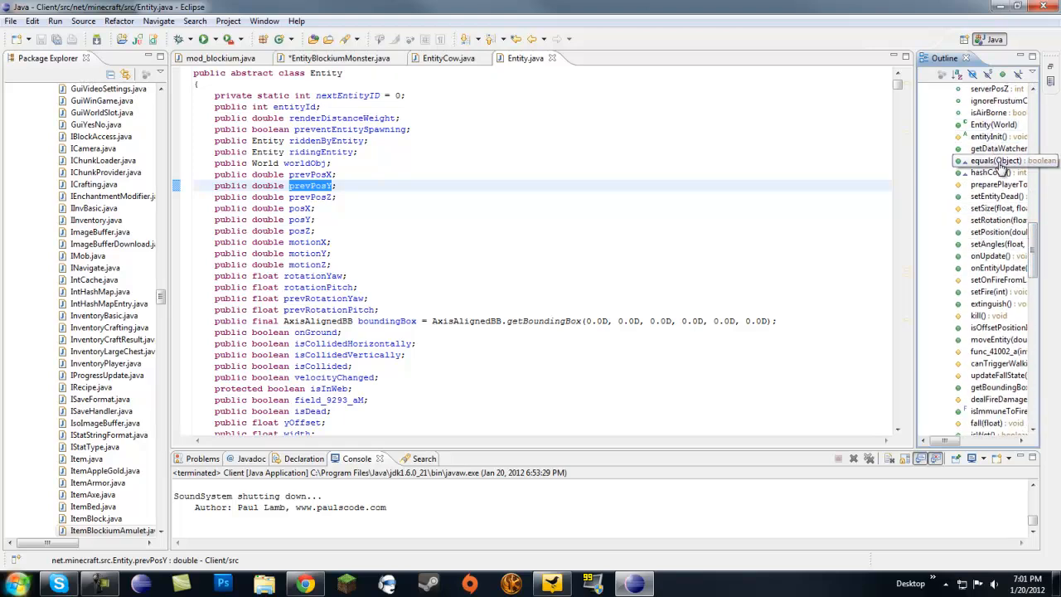
scroll(down, 3)
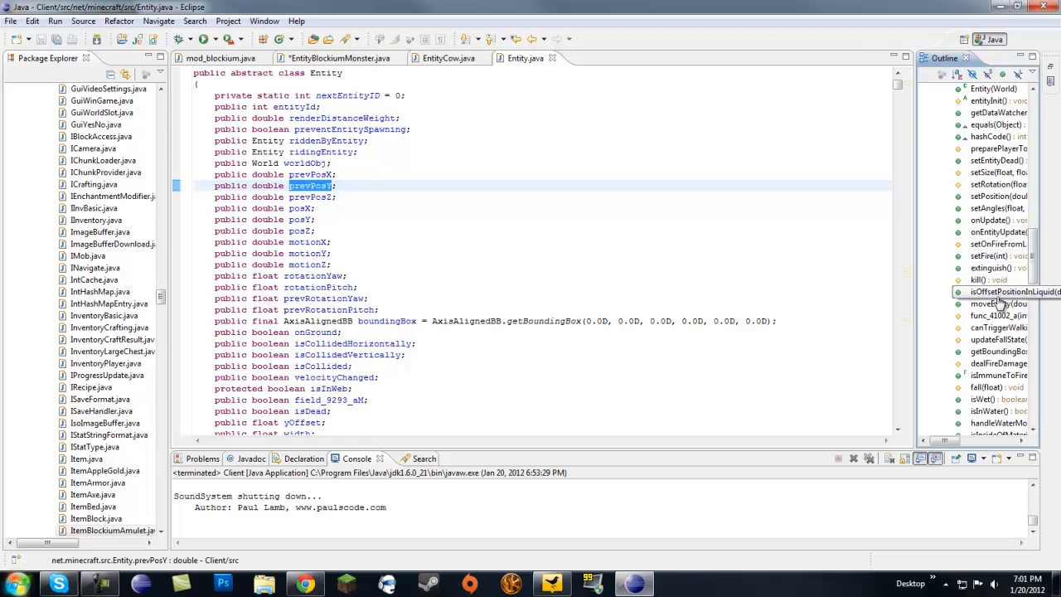
scroll(down, 3)
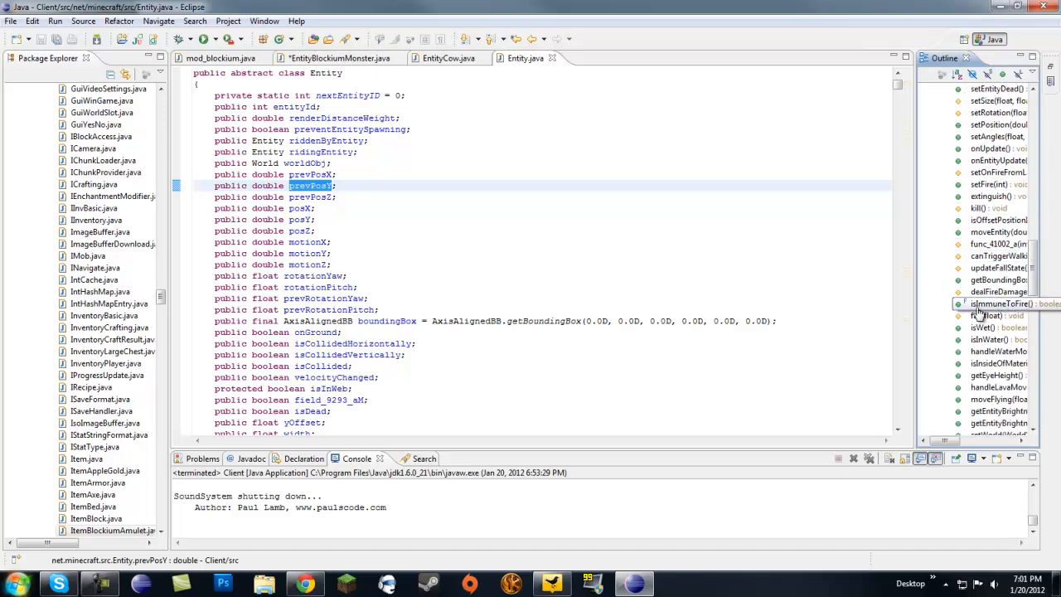
click(992, 328)
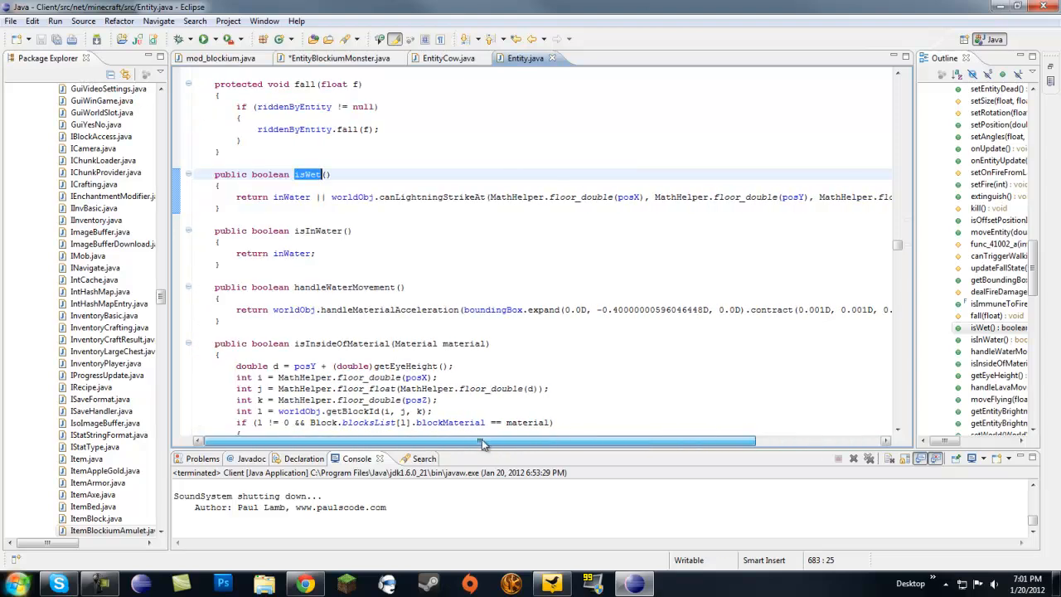
click(996, 338)
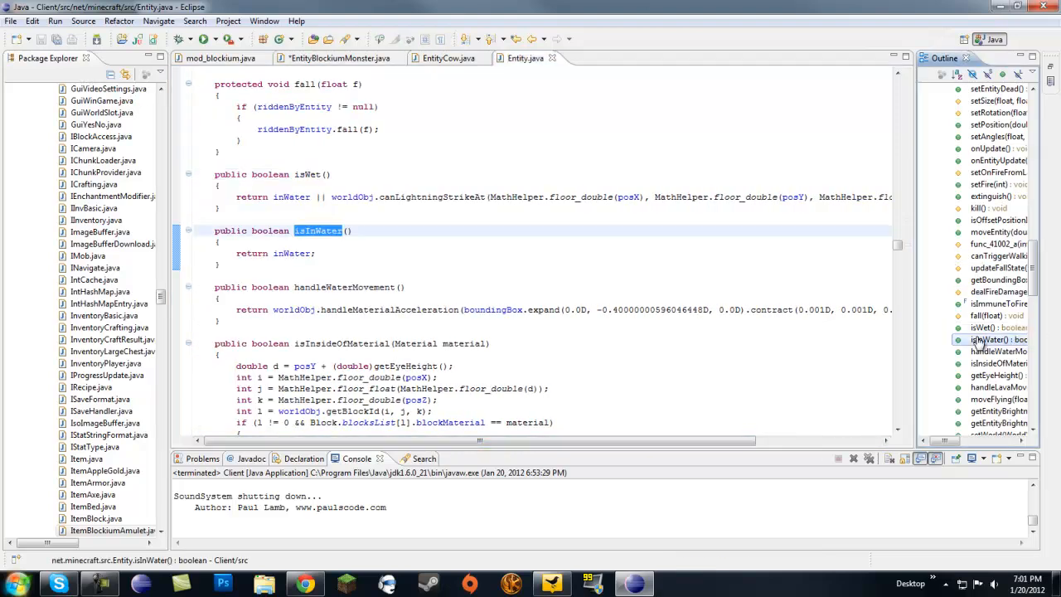
Step: Review isBurning and isRiding, then back in the monster add dropItem(Item.appleGold.shiftedIndex, 1);
scroll(down, 3)
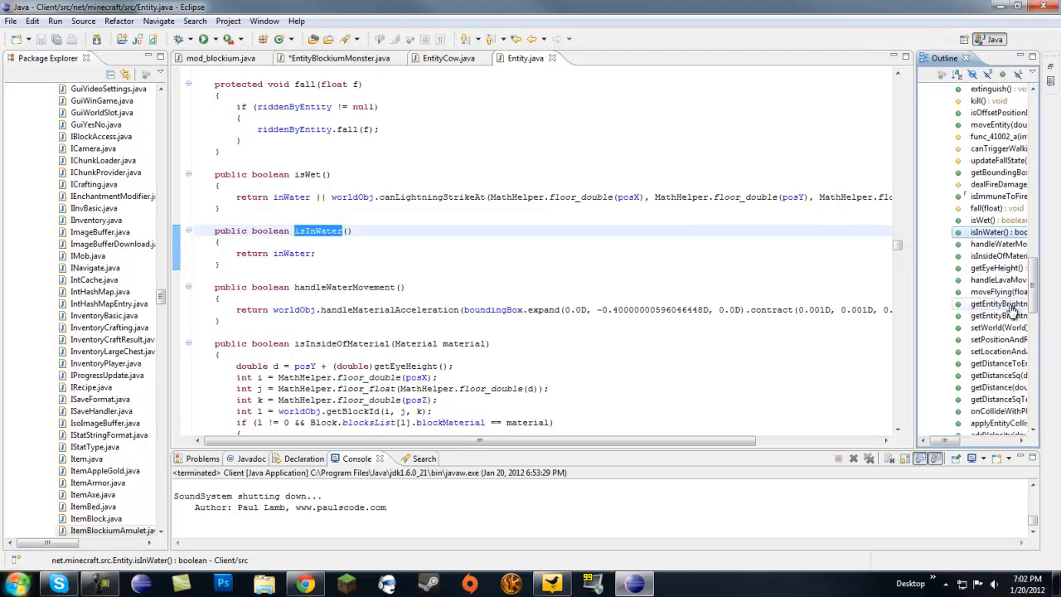
scroll(down, 3)
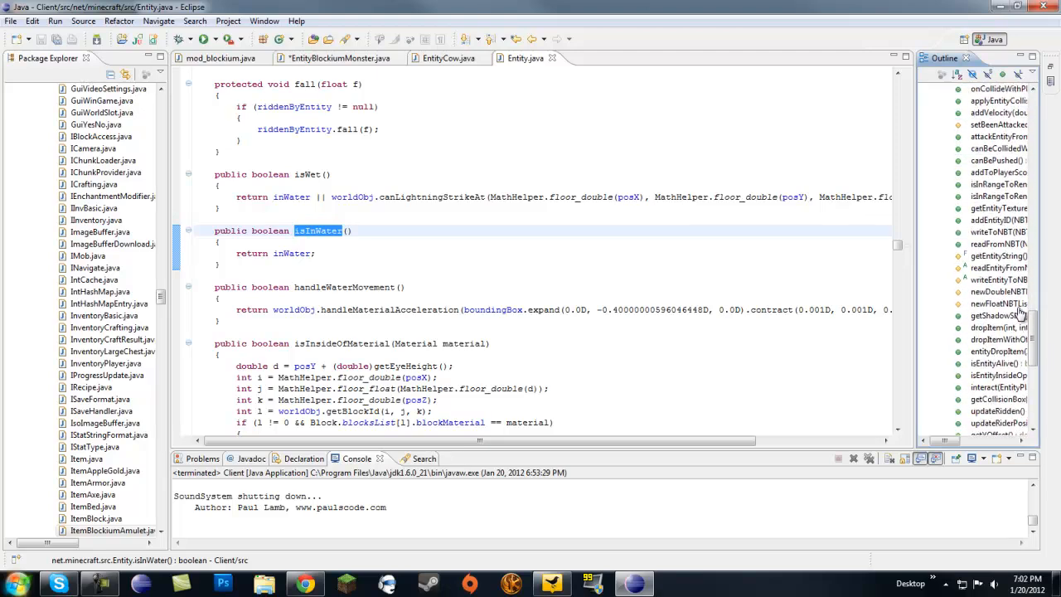
scroll(down, 3)
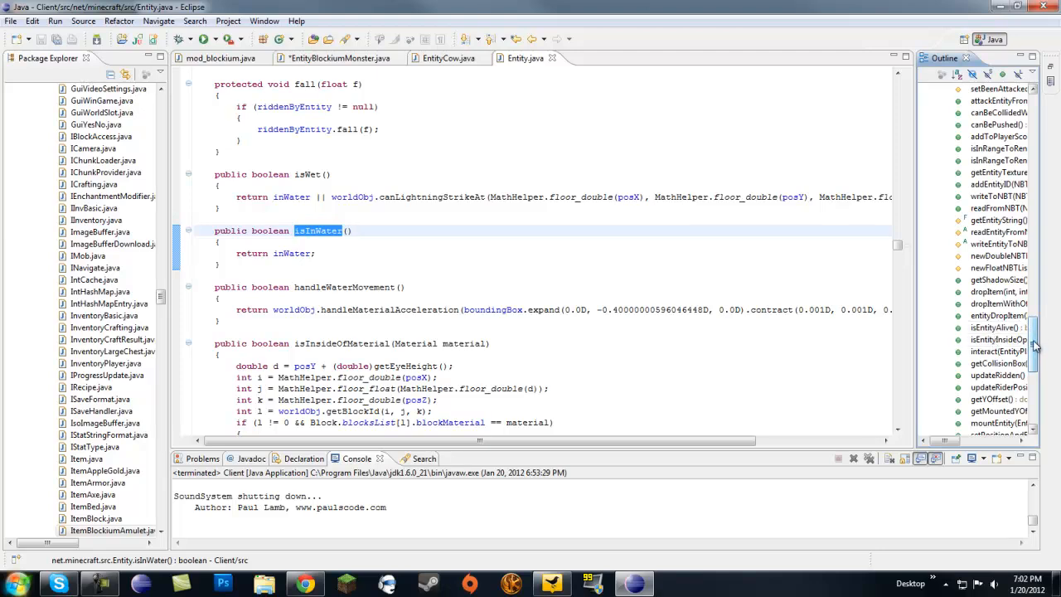
scroll(down, 3)
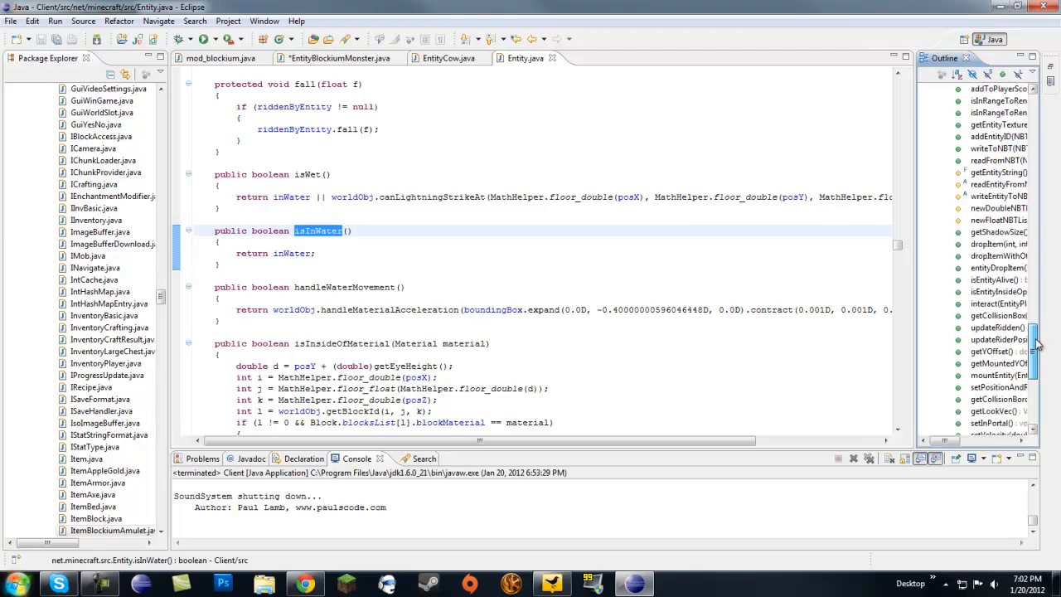
scroll(down, 3)
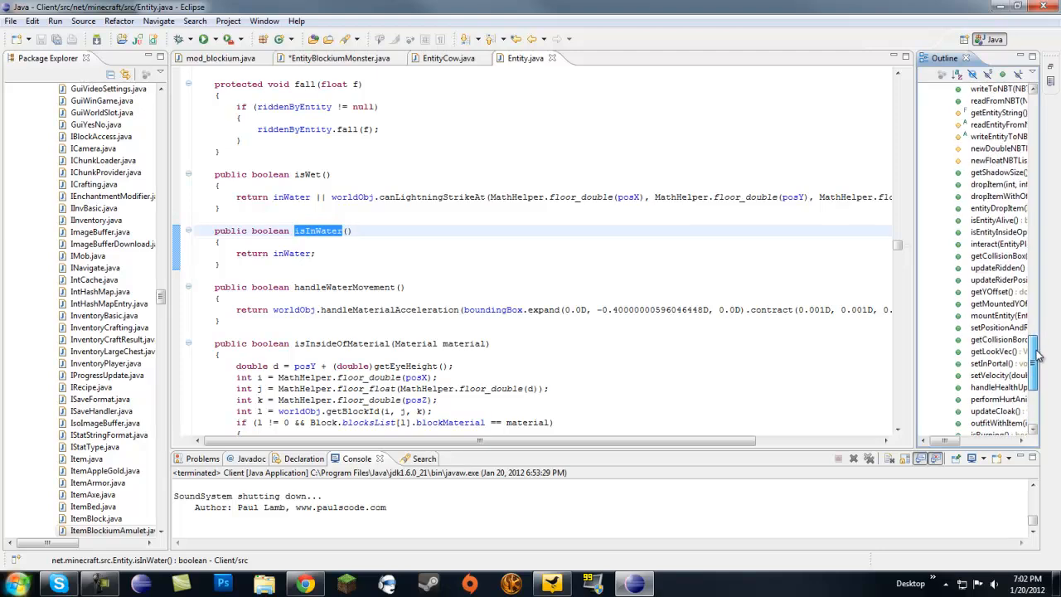
scroll(down, 3)
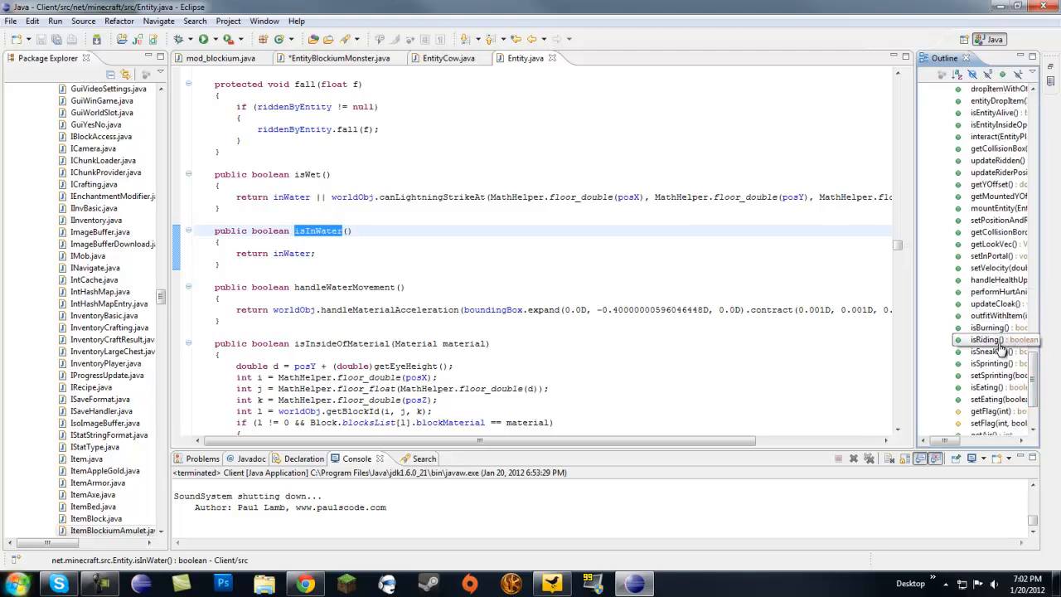
click(986, 329)
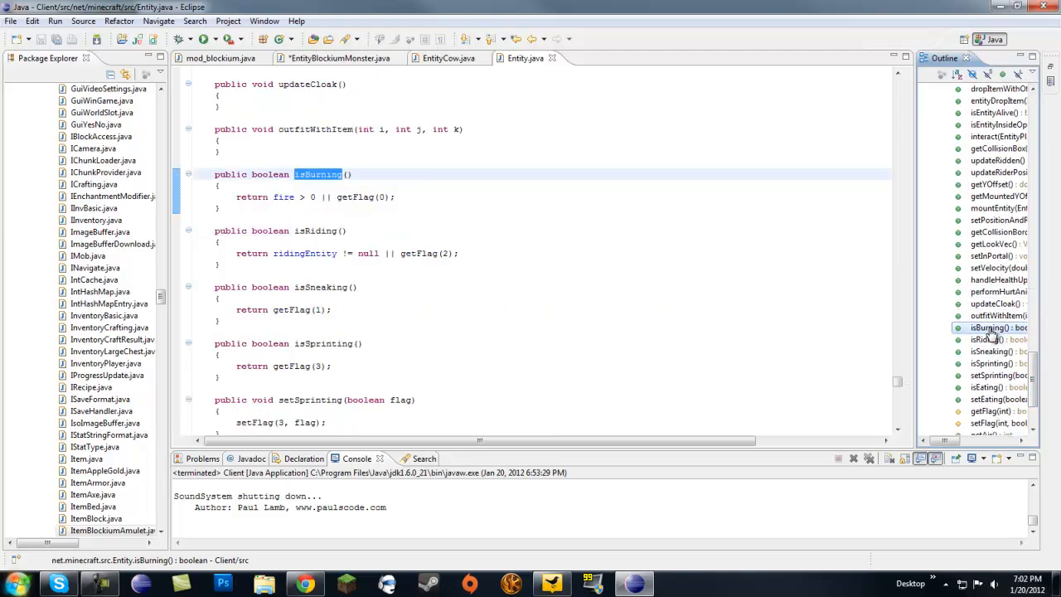
click(992, 339)
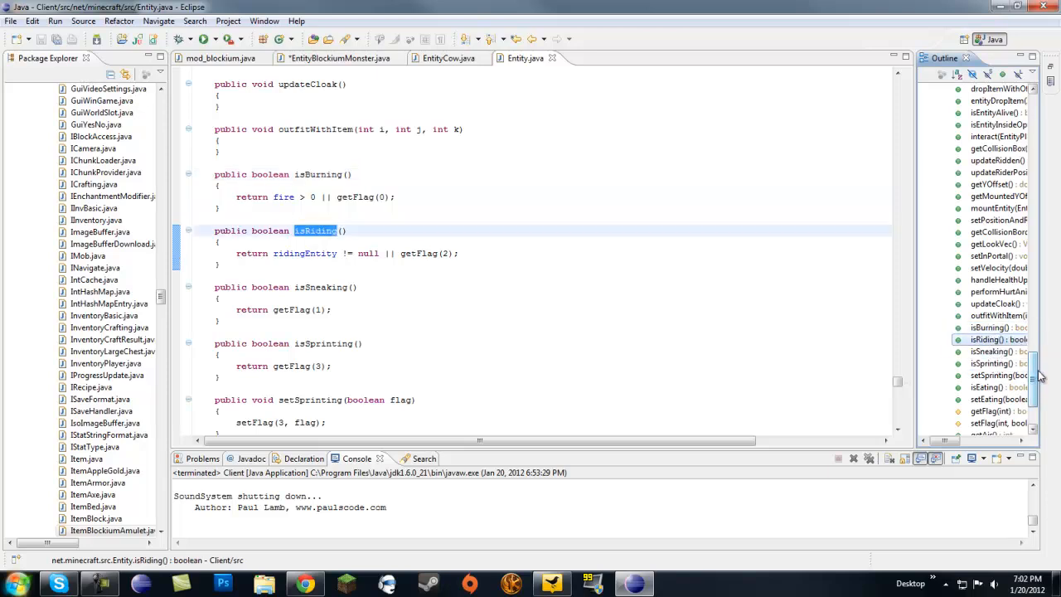
scroll(down, 3)
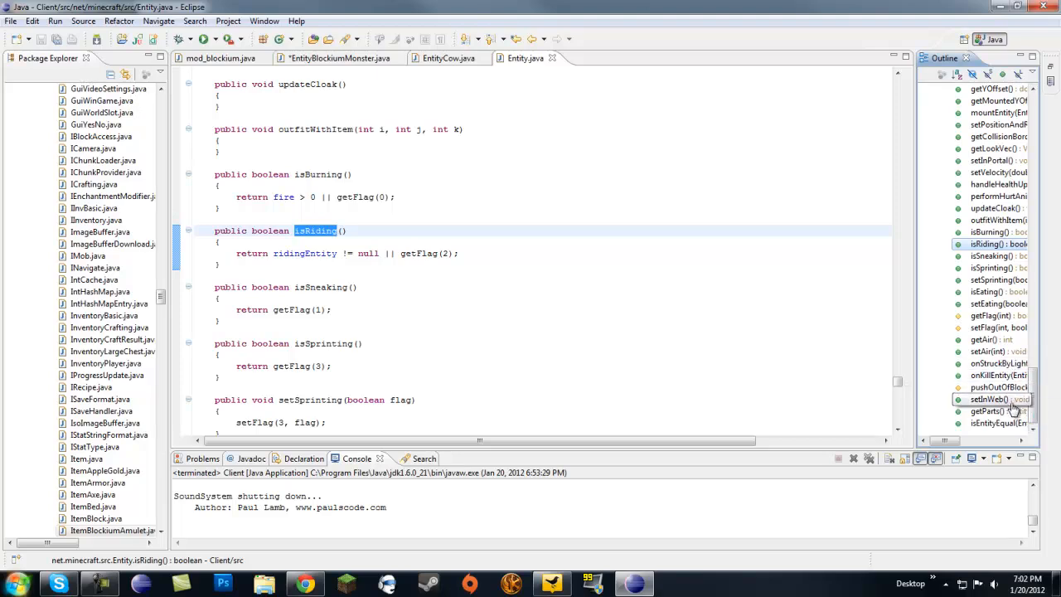
scroll(up, 3)
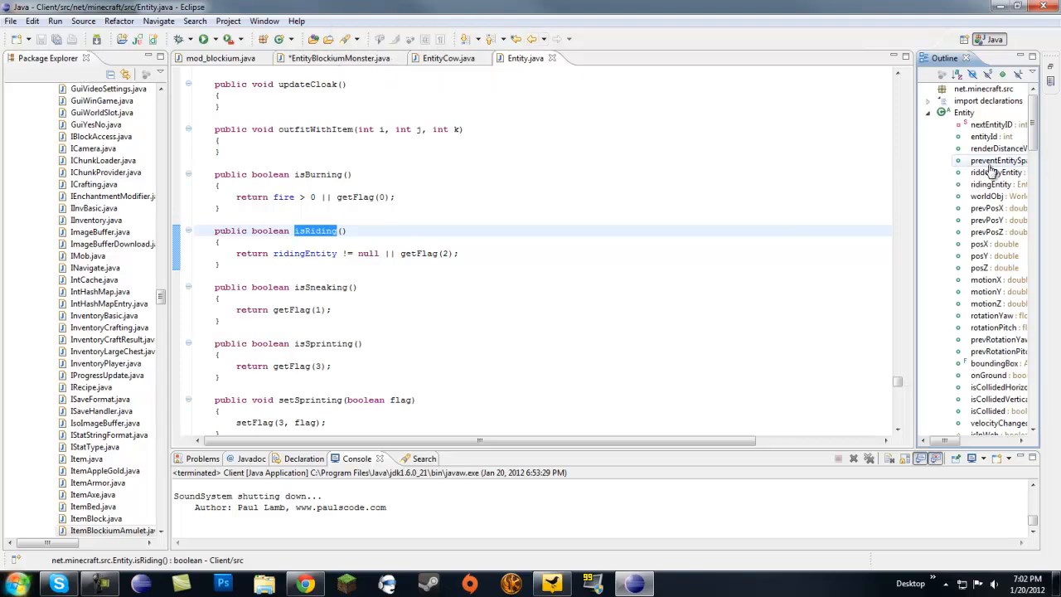
scroll(down, 3)
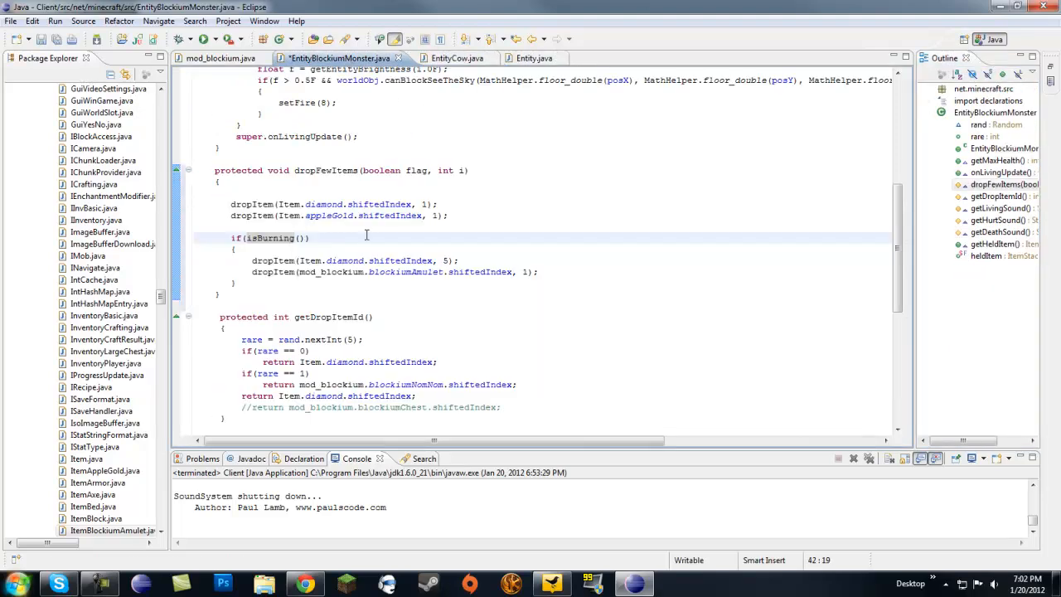
click(312, 239)
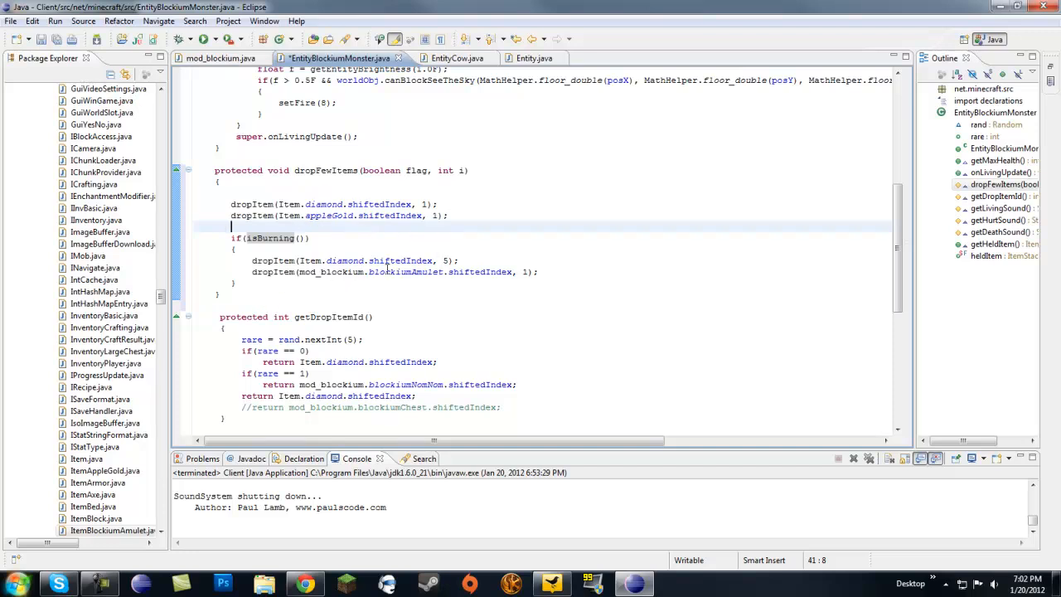
double_click(324, 204)
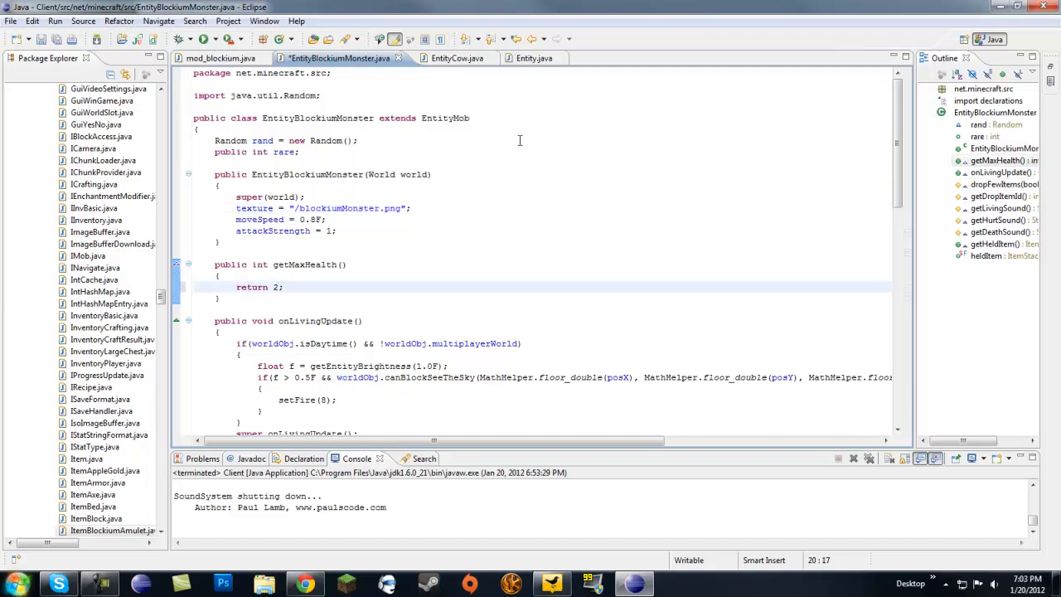
Step: Run the modded game from Eclipse and create a new singleplayer survival world
click(209, 40)
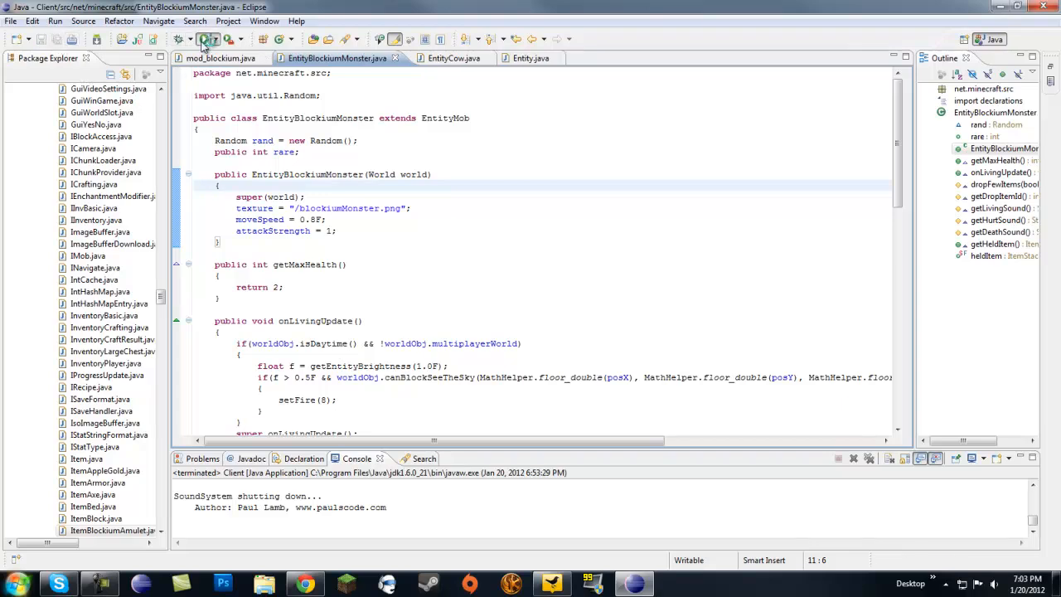
click(209, 40)
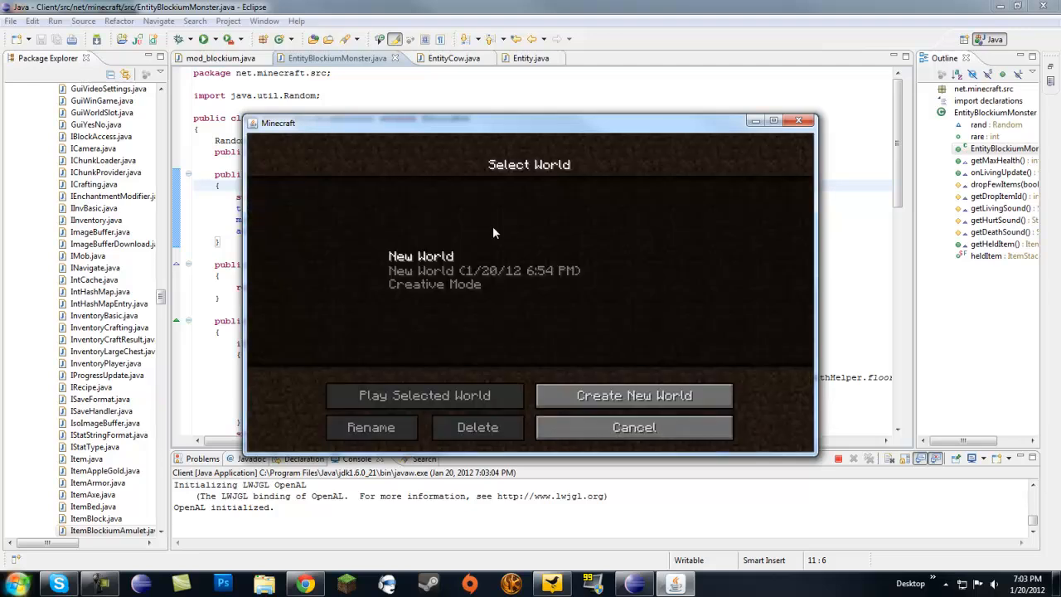
click(634, 394)
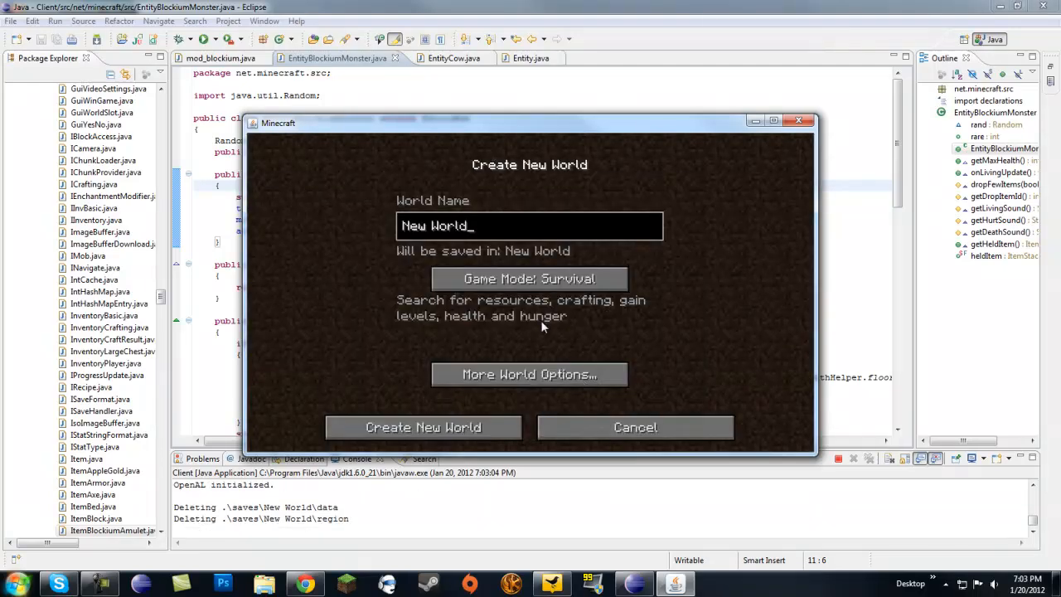
click(423, 428)
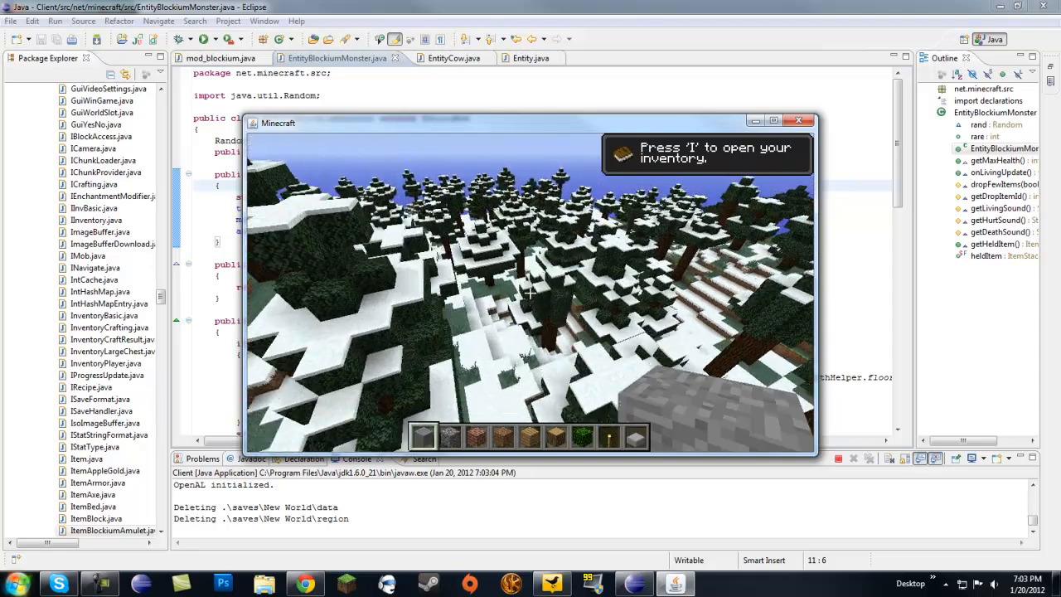
Step: Take a Blockium Amulet and a Diamond from the inventory list, then save, quit and close the game
key(i)
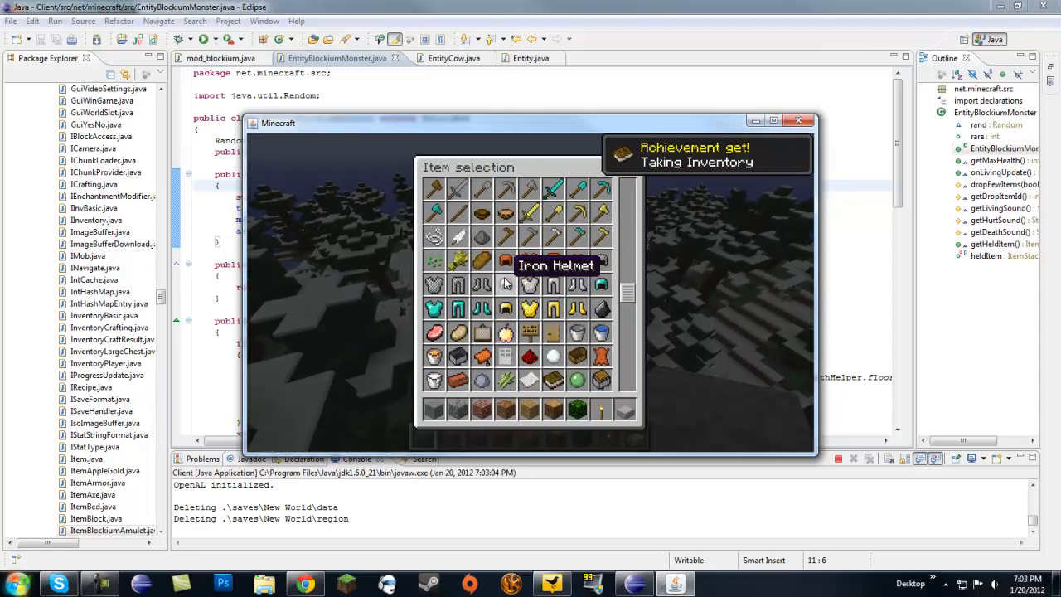
scroll(down, 3)
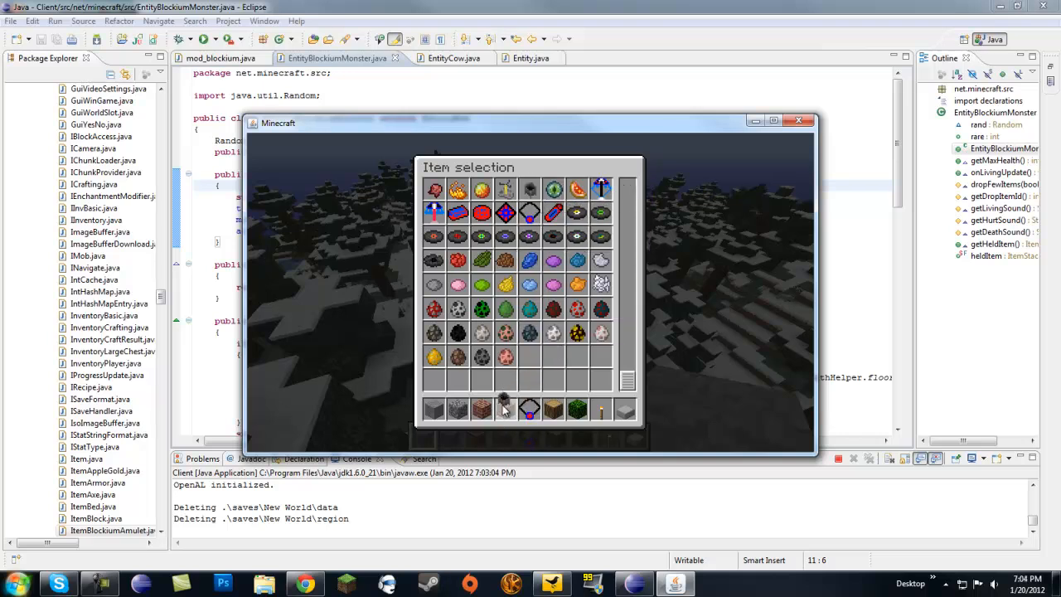
mouse_move(529, 213)
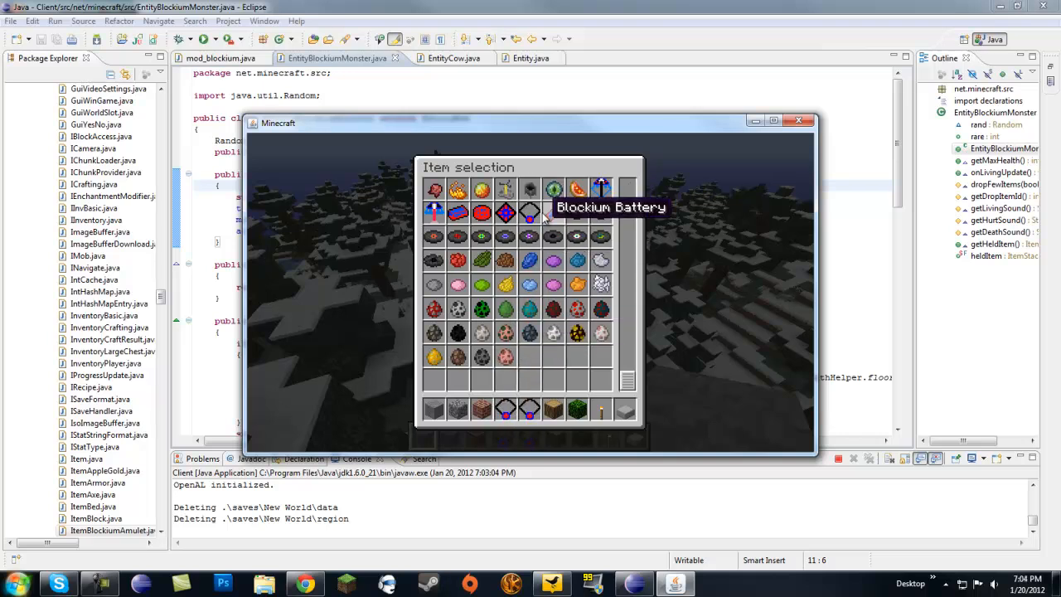
mouse_move(506, 212)
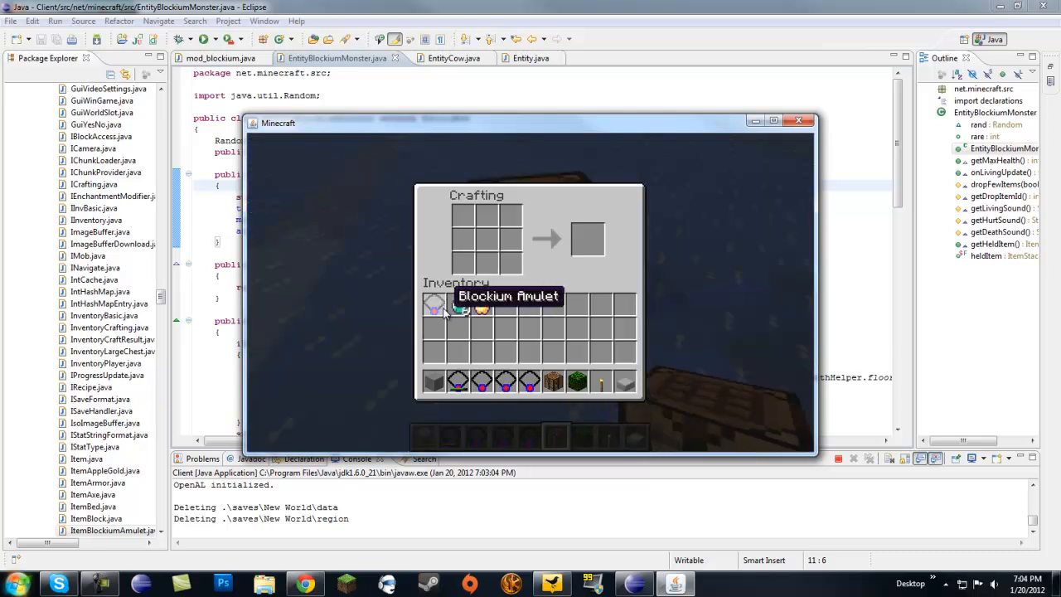
mouse_move(458, 307)
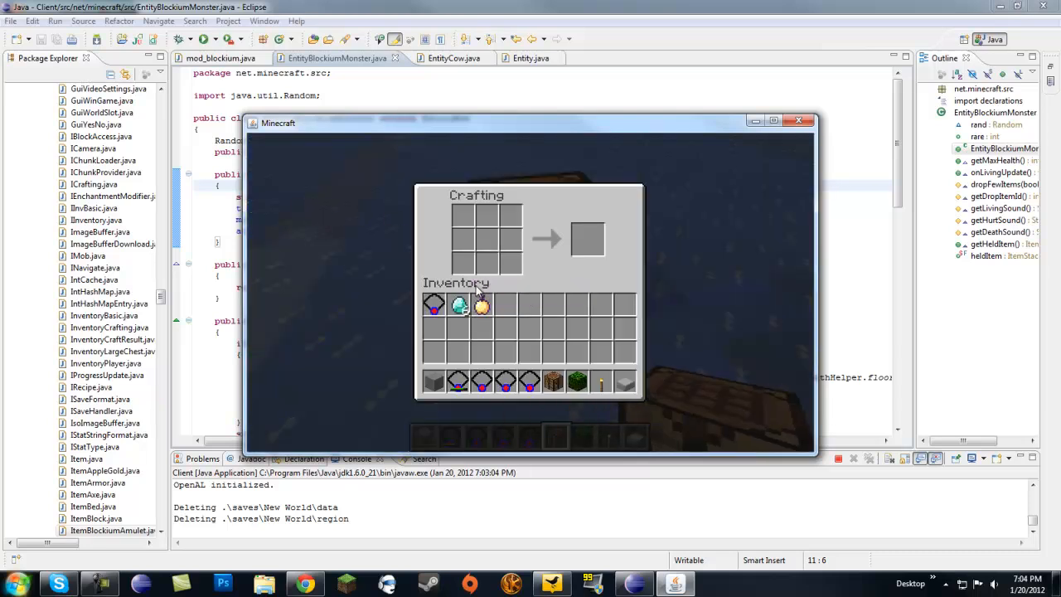
mouse_move(459, 307)
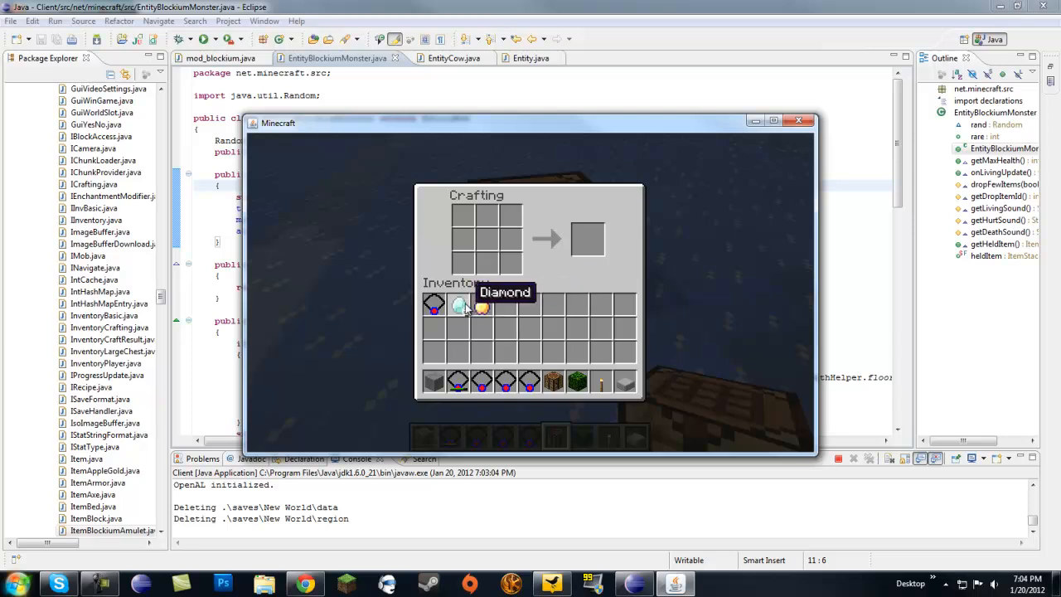
mouse_move(433, 307)
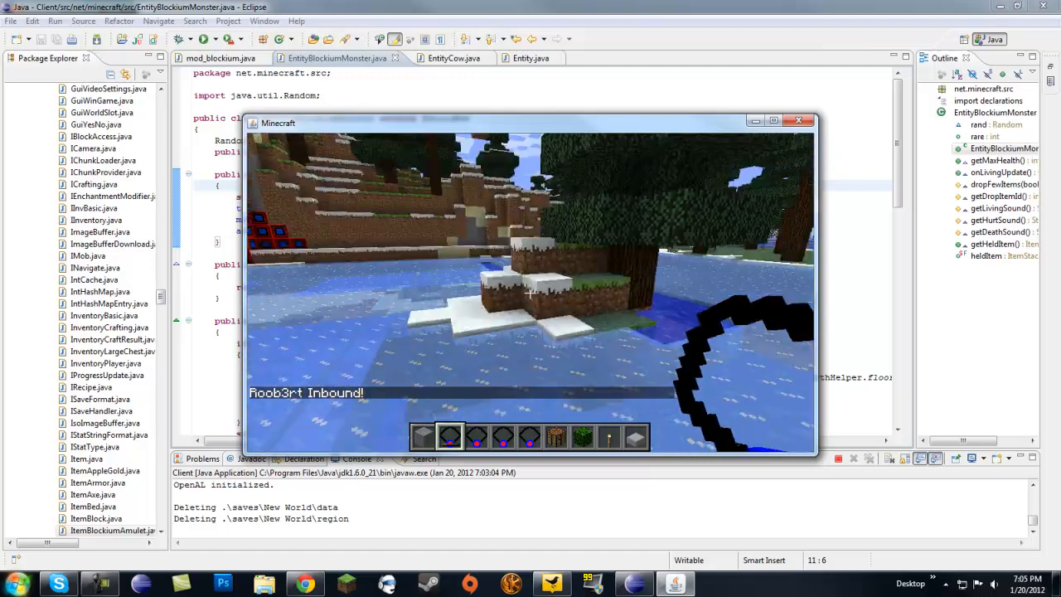
click(799, 121)
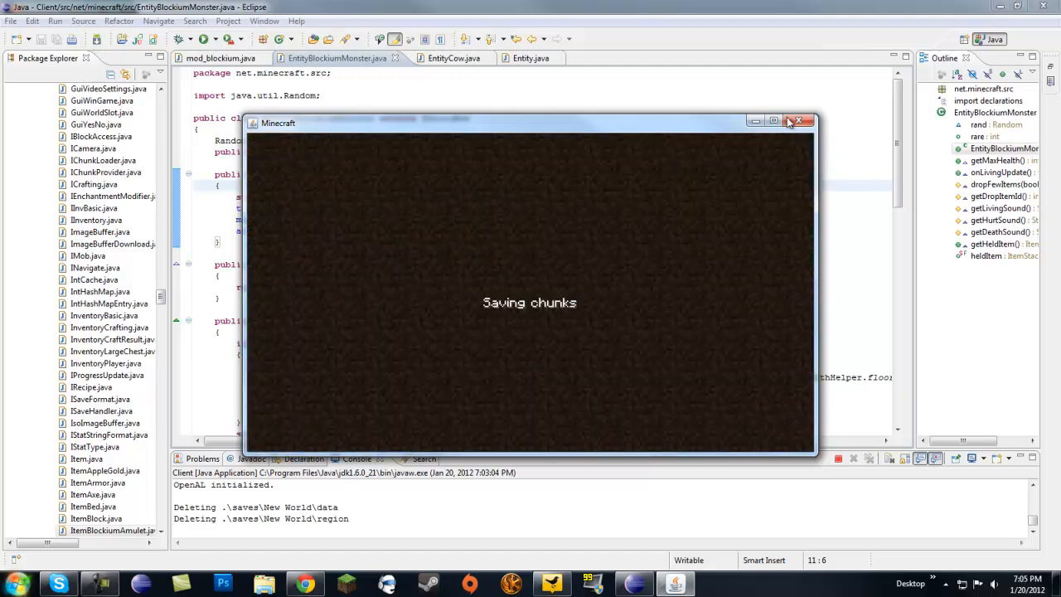
click(796, 121)
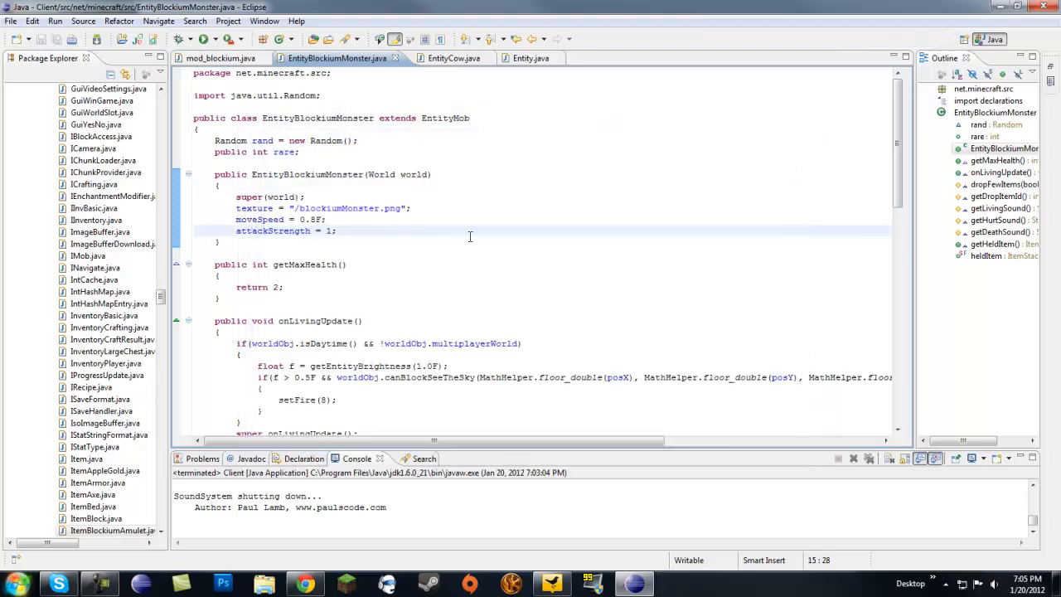
scroll(down, 3)
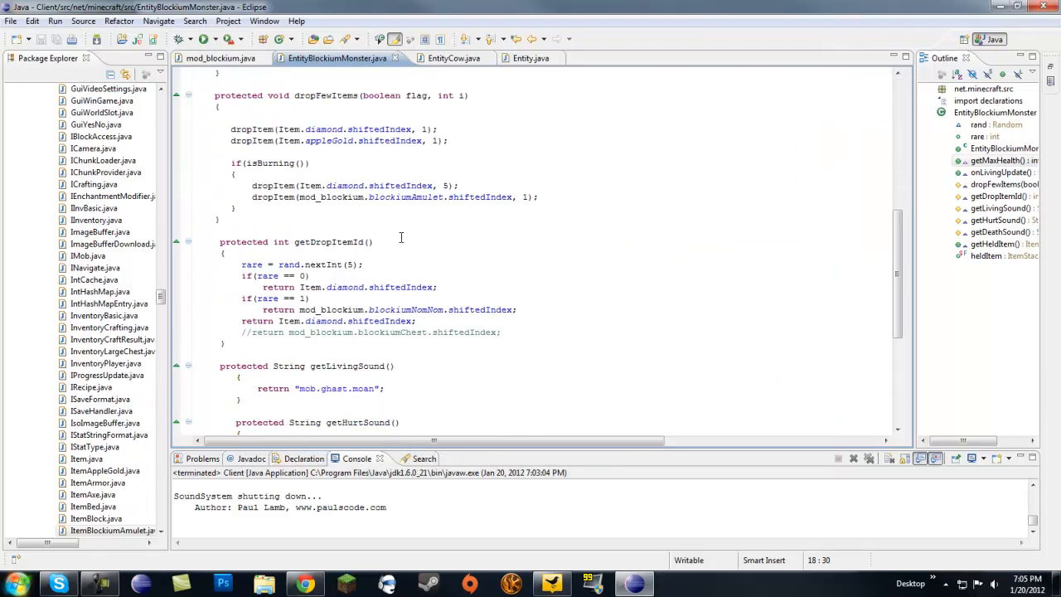
scroll(up, 3)
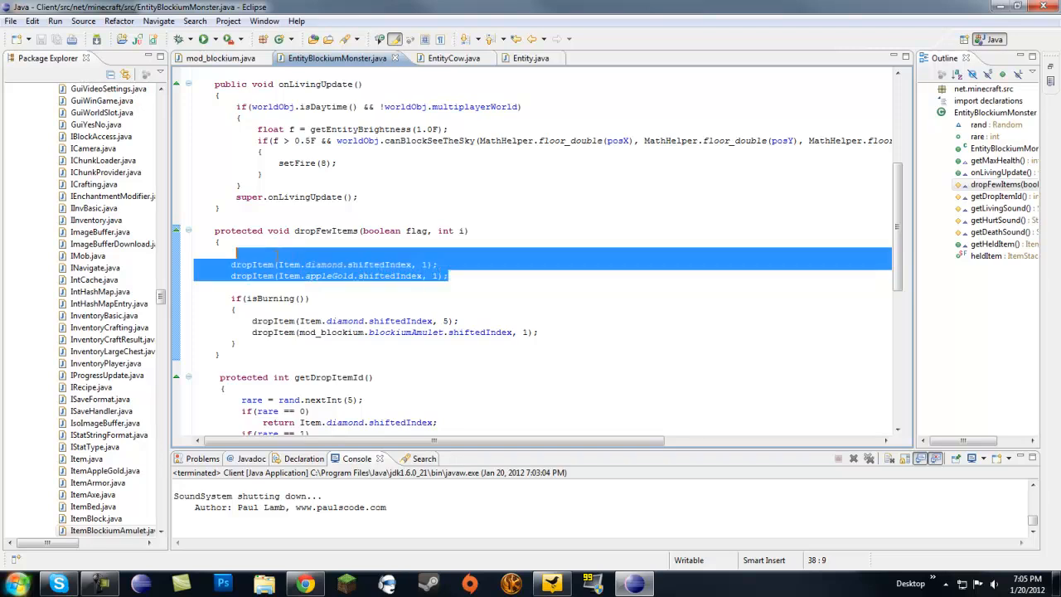
click(231, 298)
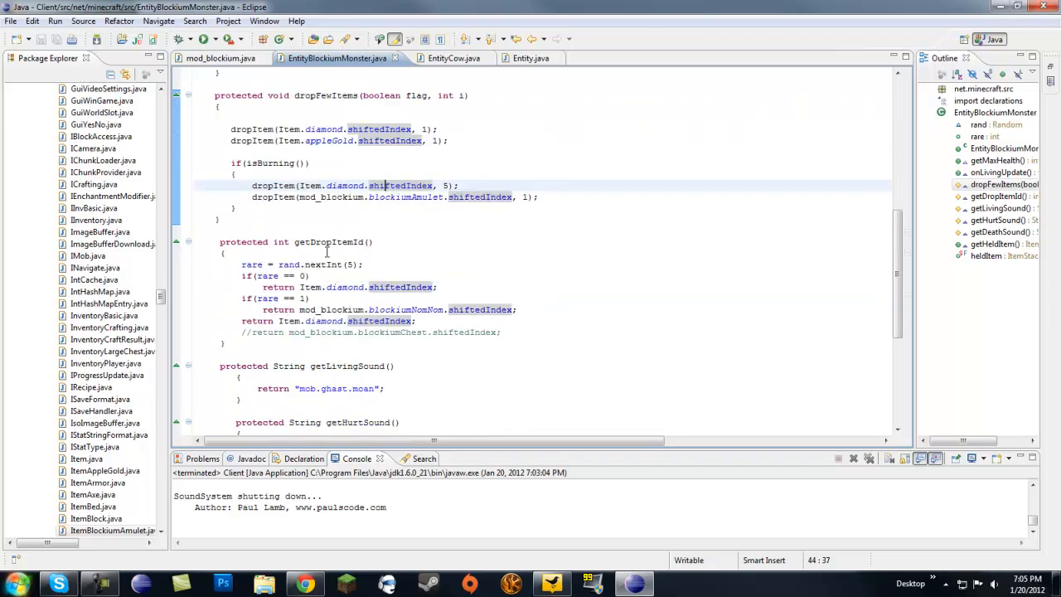
click(363, 263)
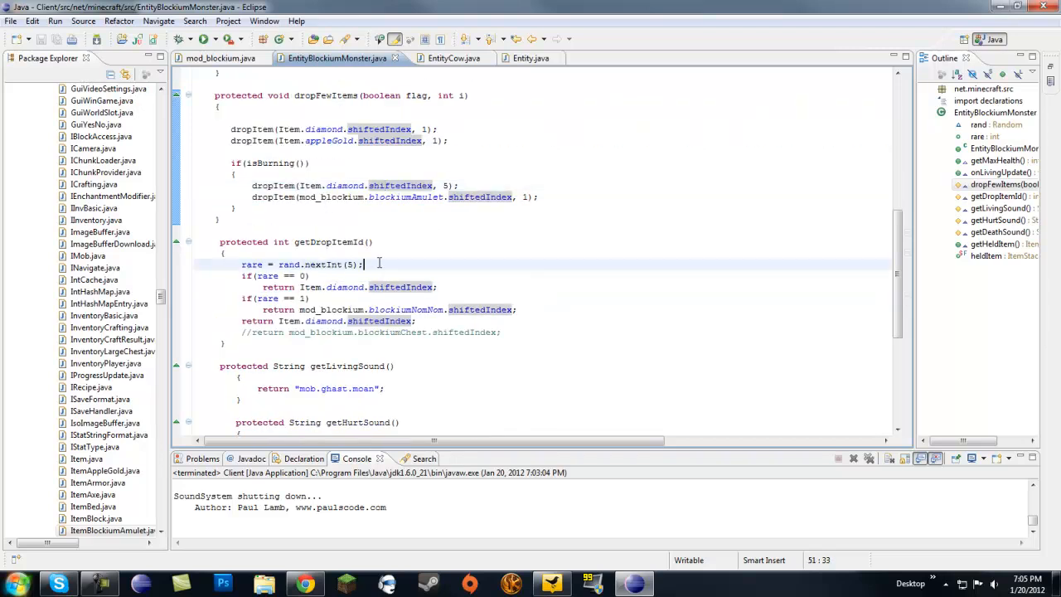
triple_click(302, 264)
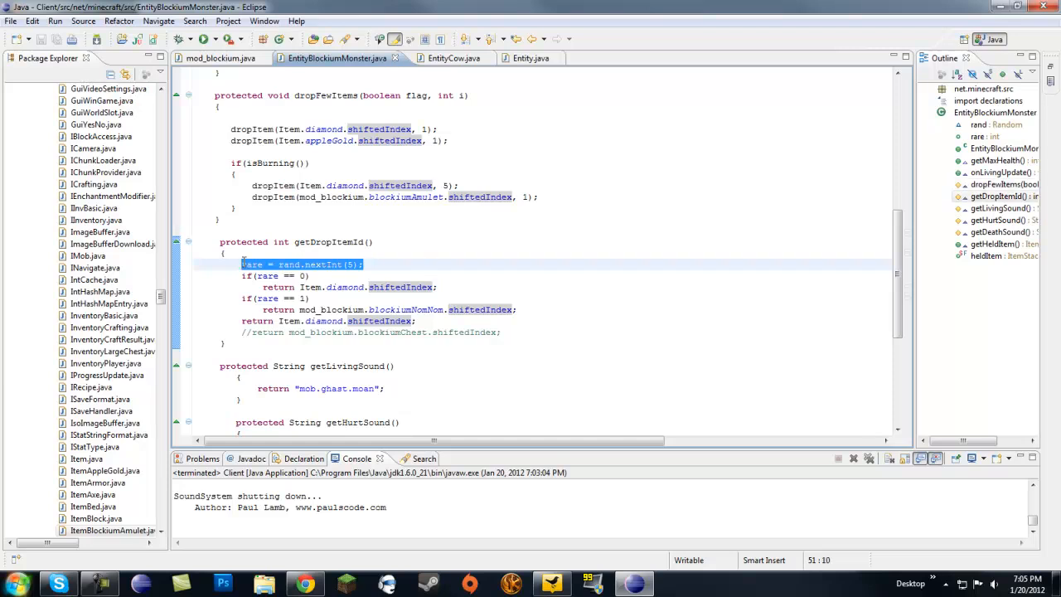
click(375, 242)
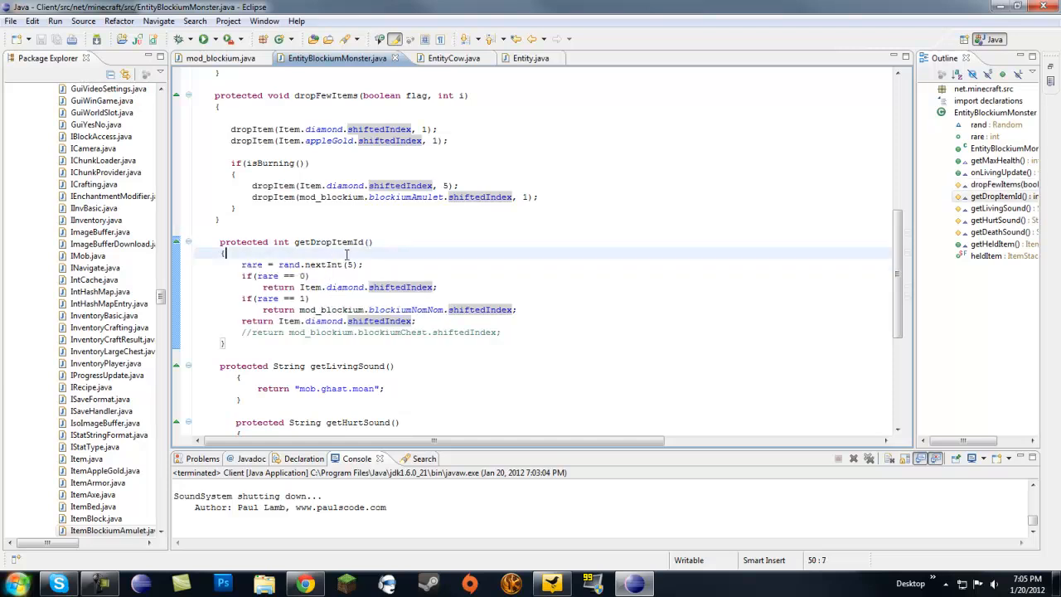
scroll(up, 3)
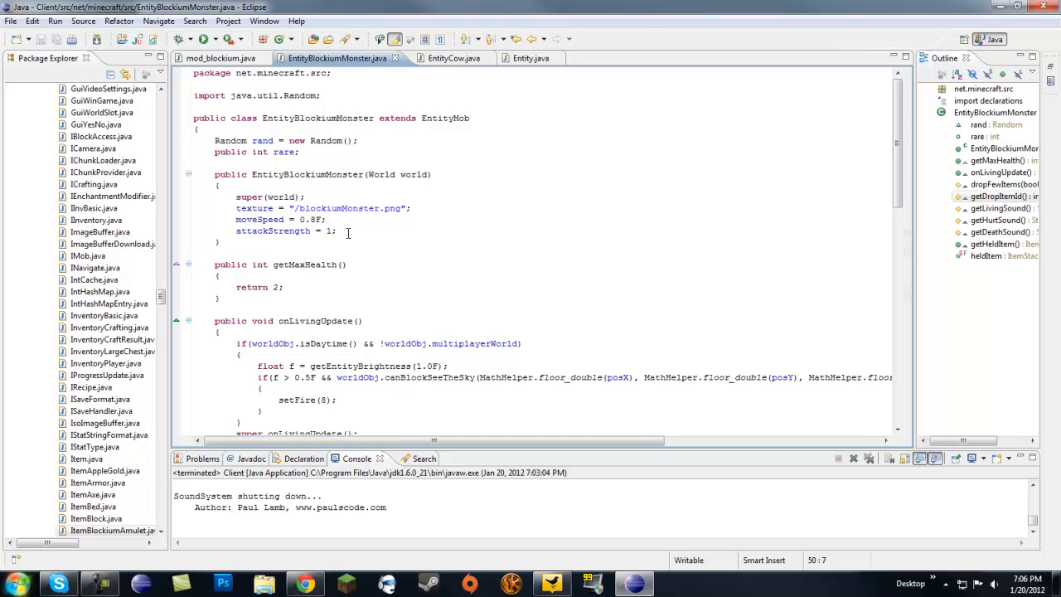
click(246, 174)
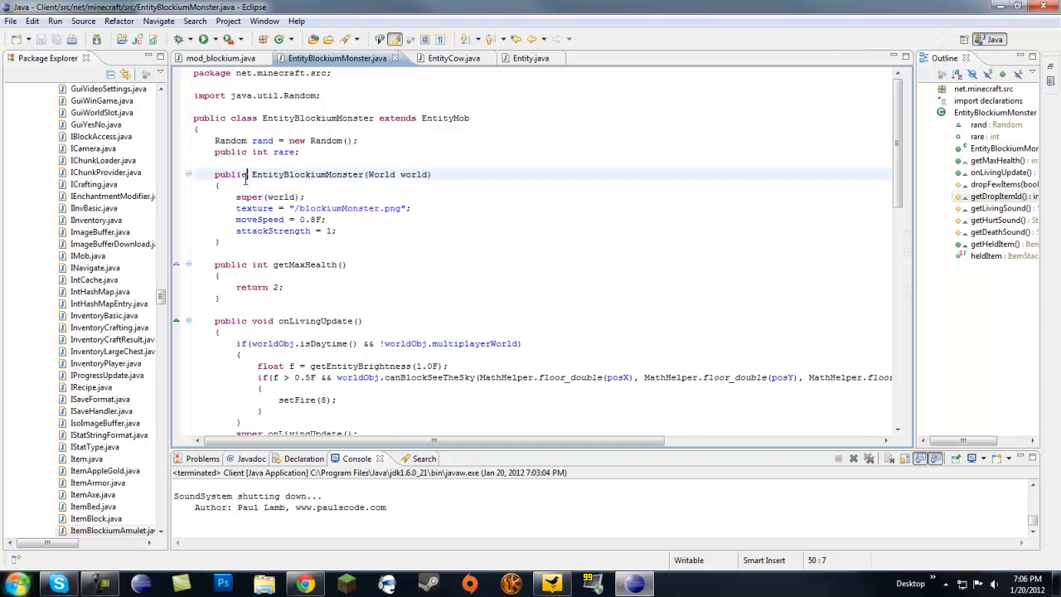
click(218, 186)
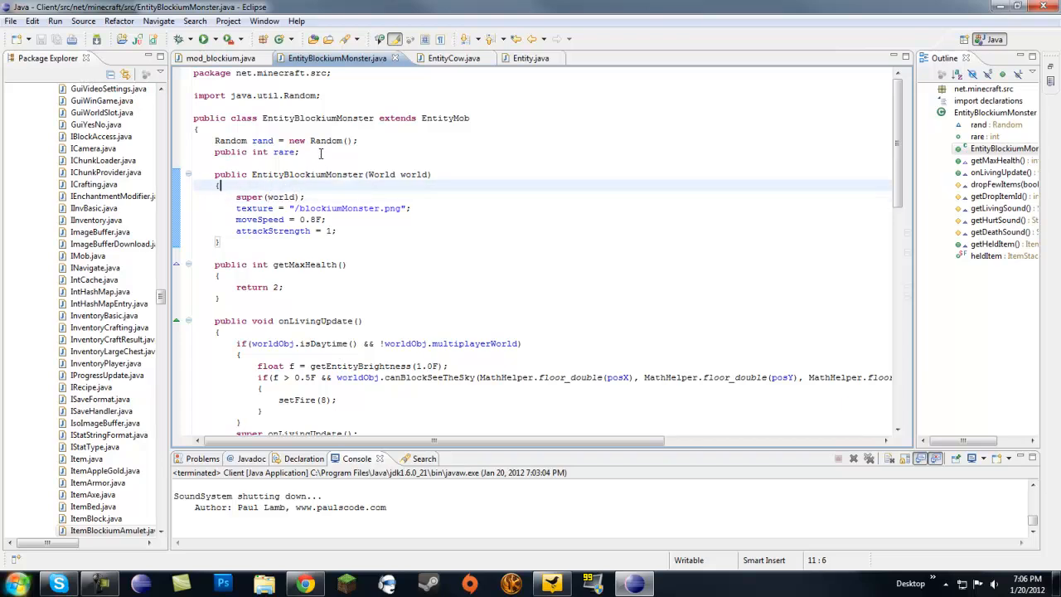
scroll(down, 3)
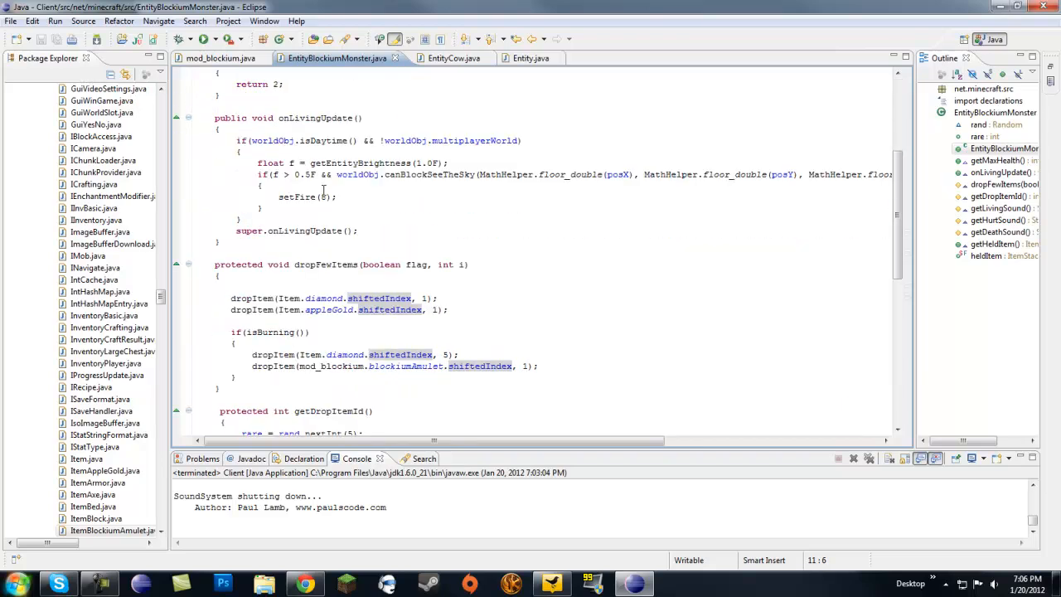
scroll(up, 3)
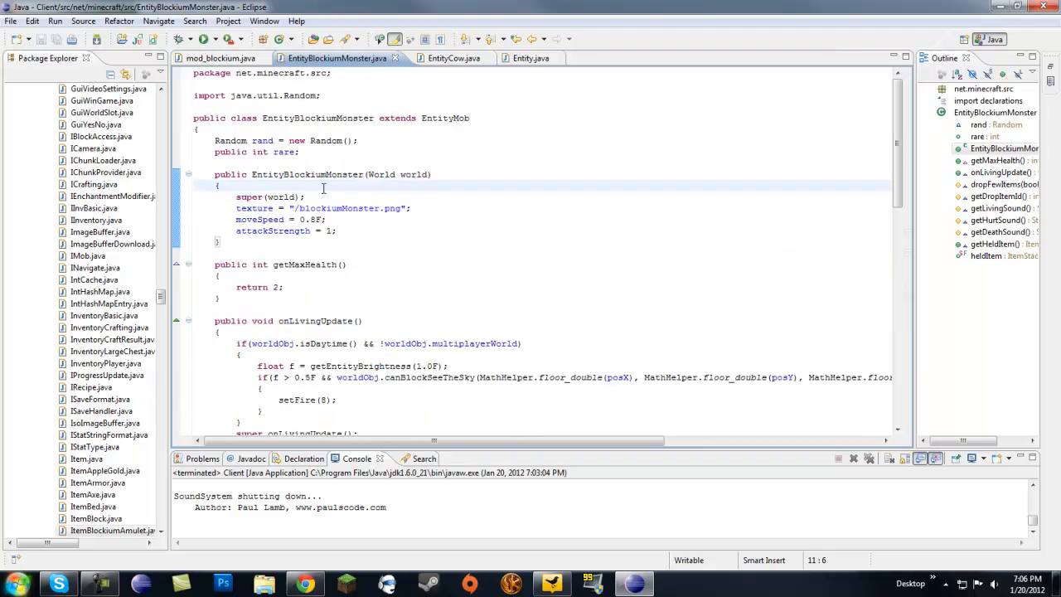
click(217, 185)
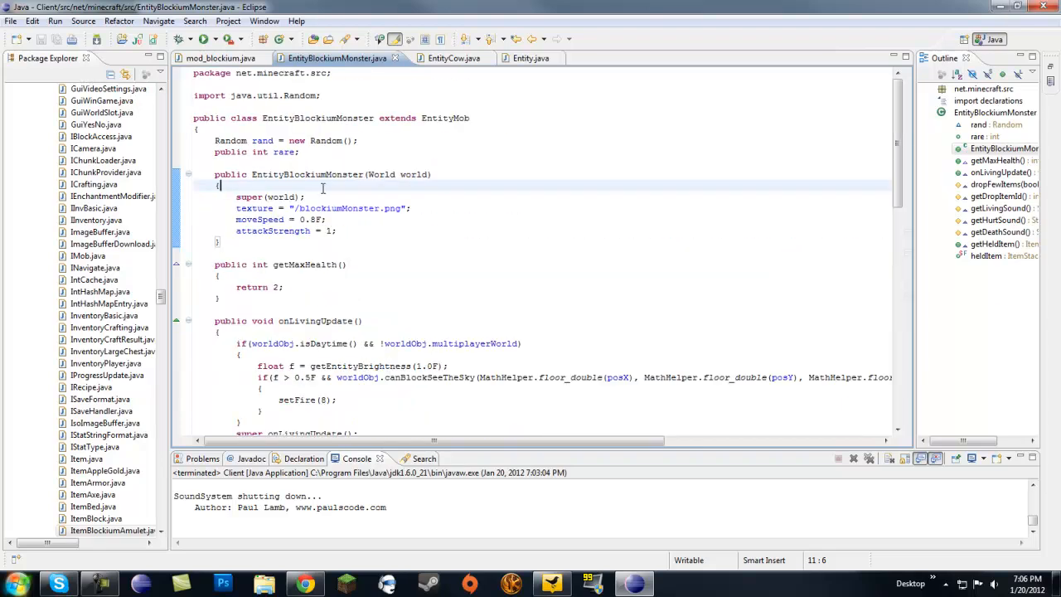